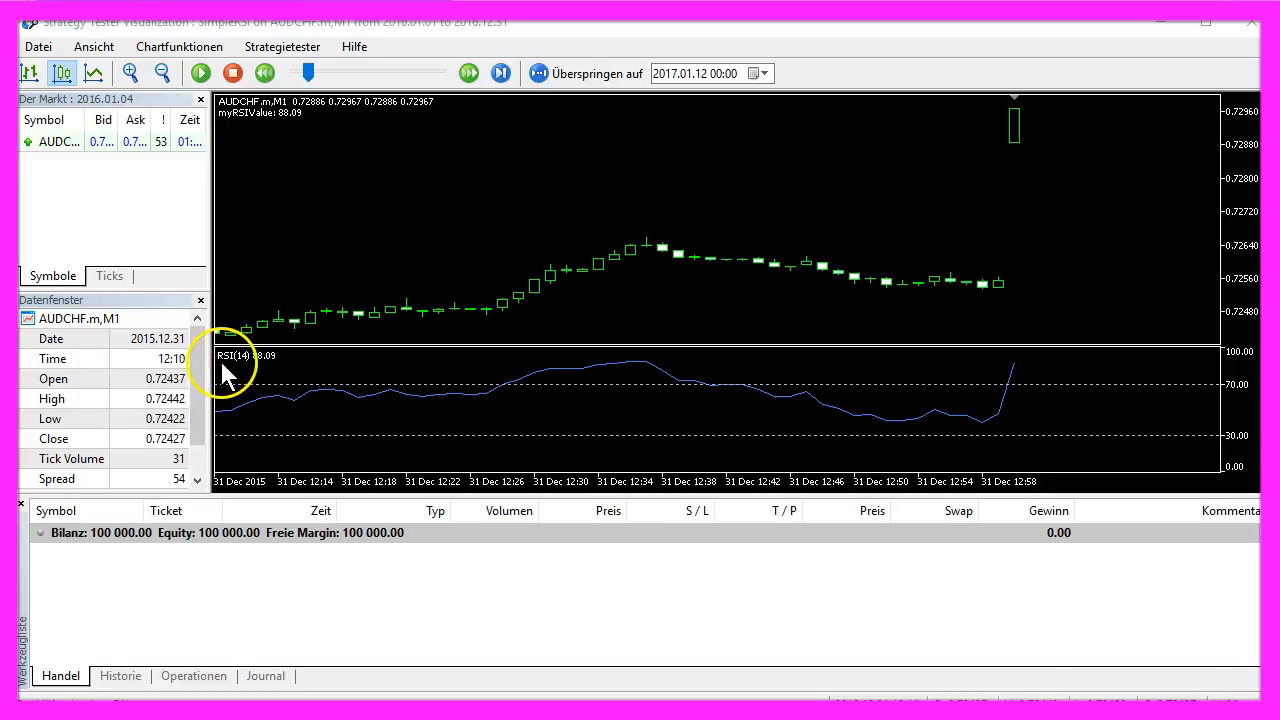
# - Pause the SimpleRSI visual backtest on AUDCHF M1 once it reaches early January 2016
pyautogui.click(200, 72)
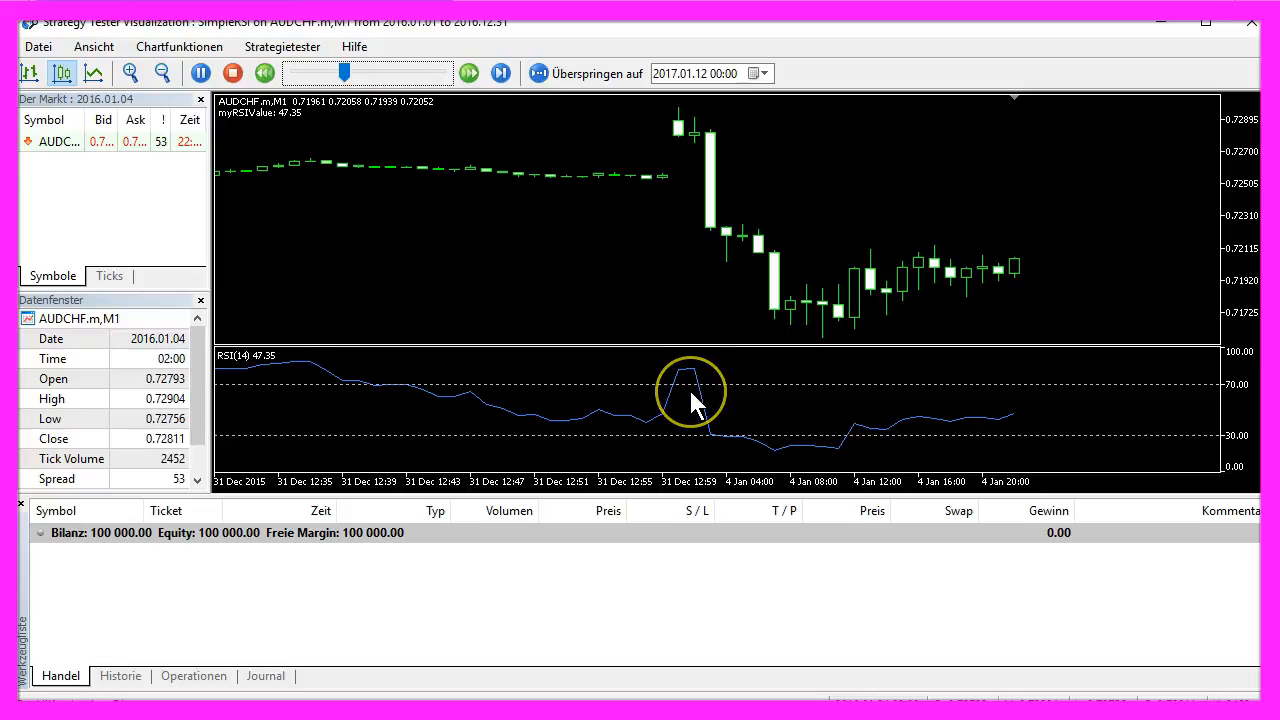
pyautogui.click(200, 72)
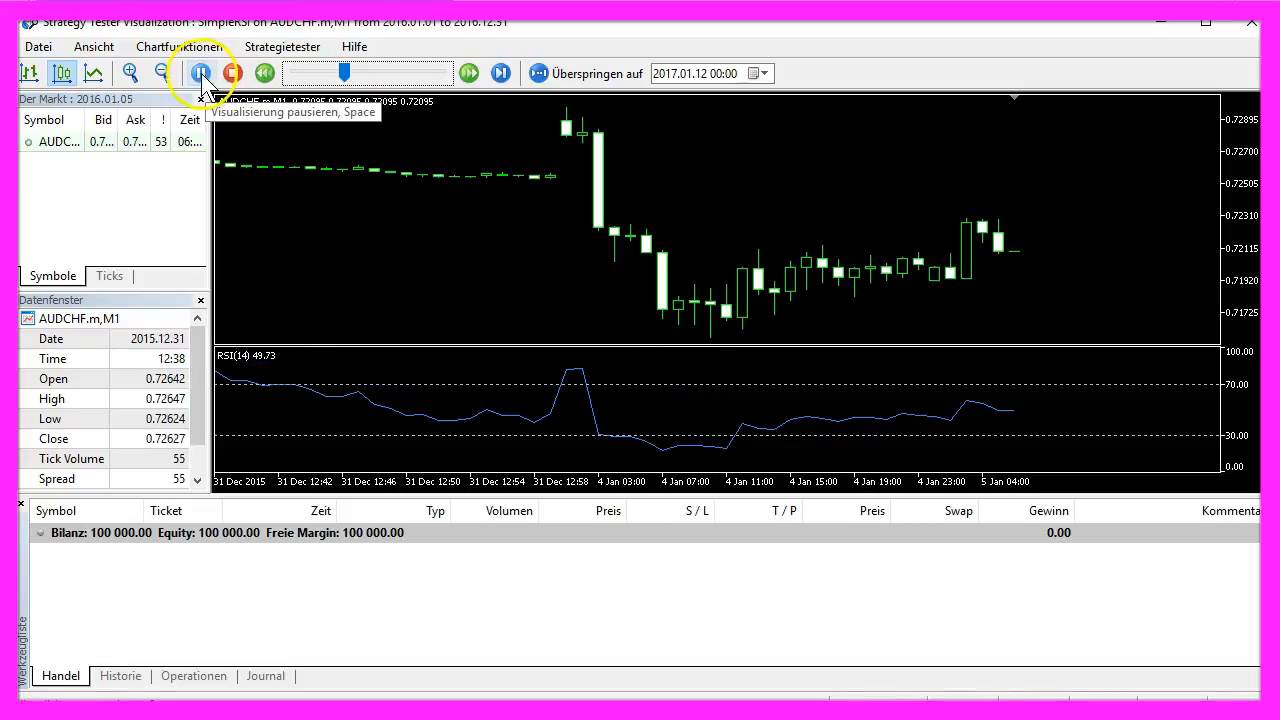
pyautogui.click(200, 72)
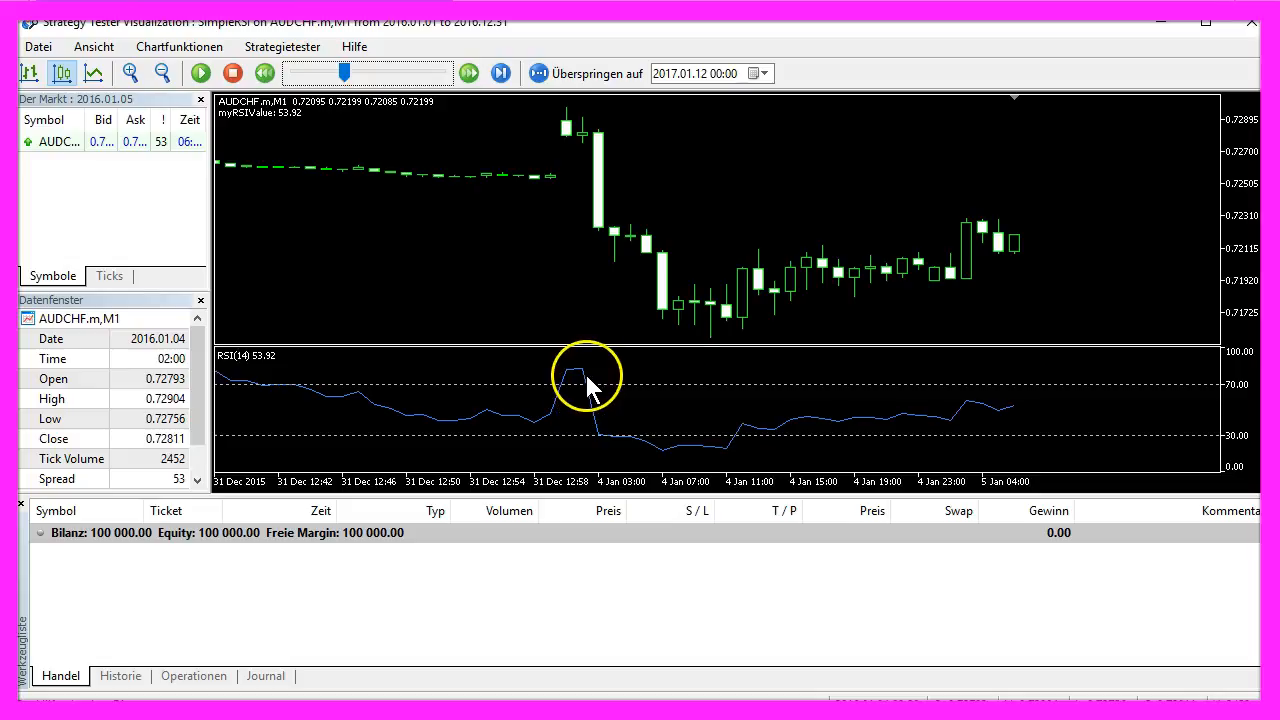
pyautogui.moveTo(724, 444)
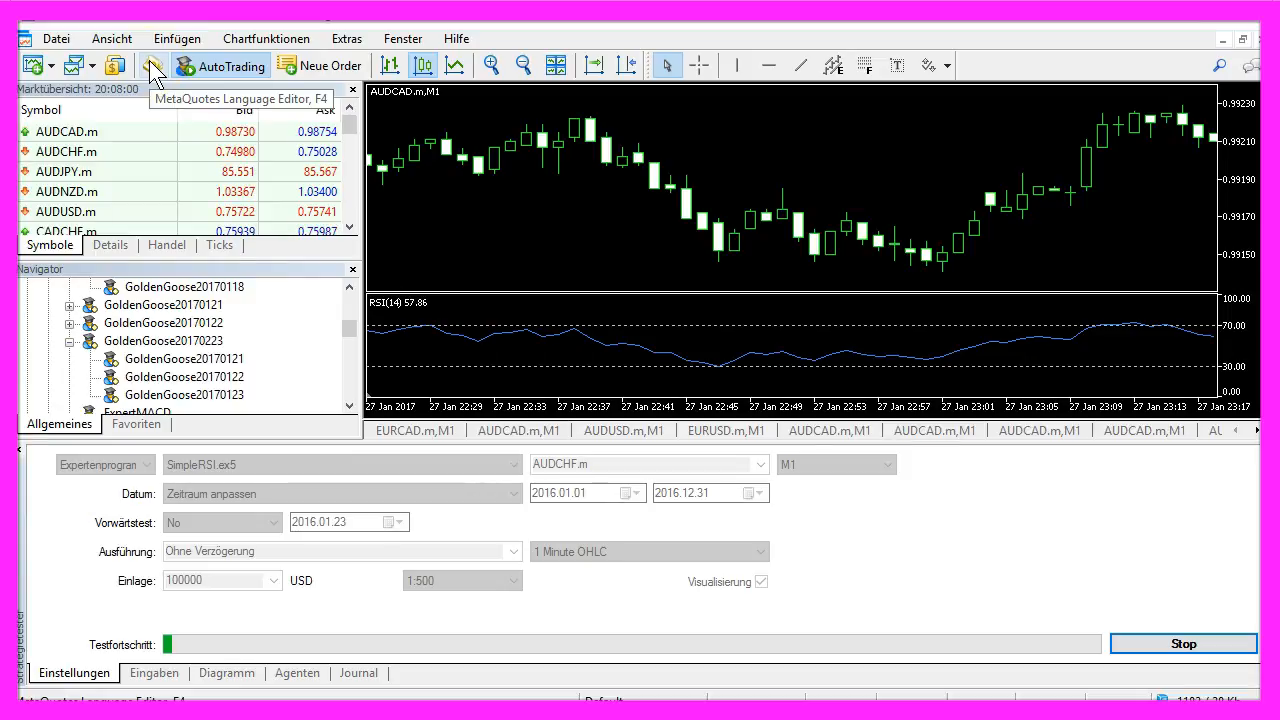
# - Create a new SimpleRSI Expert Advisor from the MQL5 Wizard template in MetaEditor
pyautogui.click(152, 64)
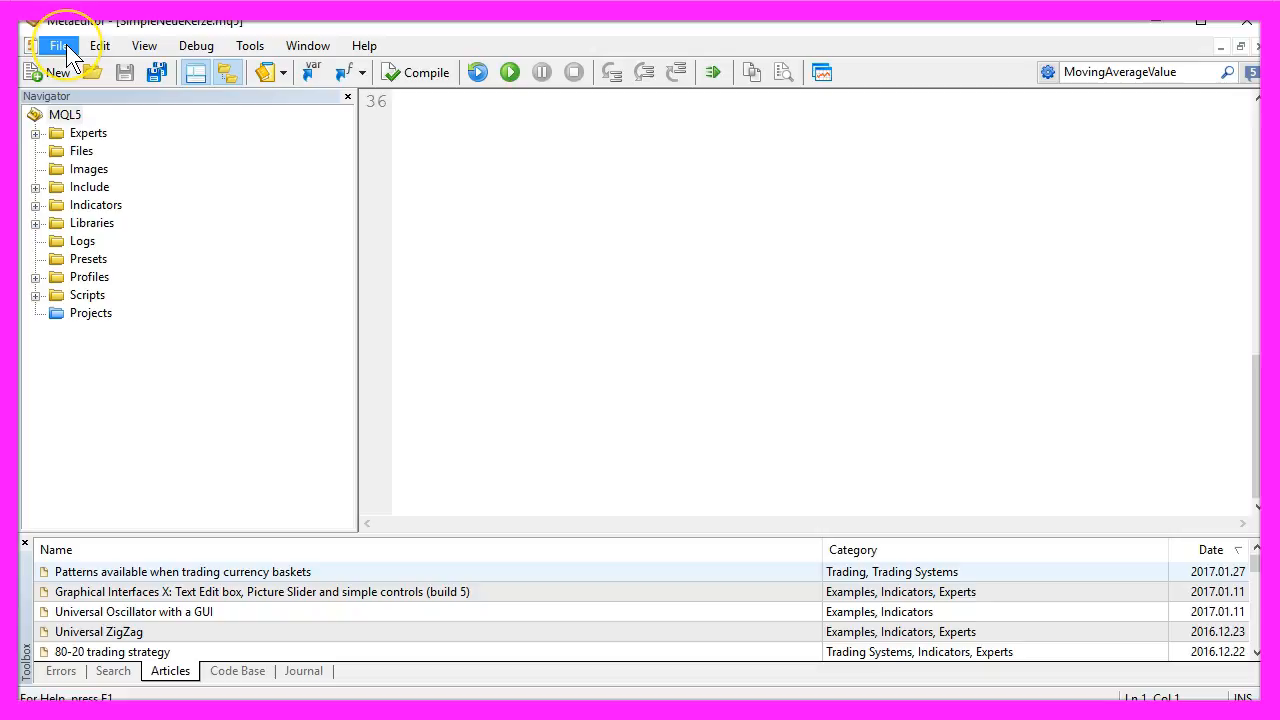
pyautogui.click(58, 44)
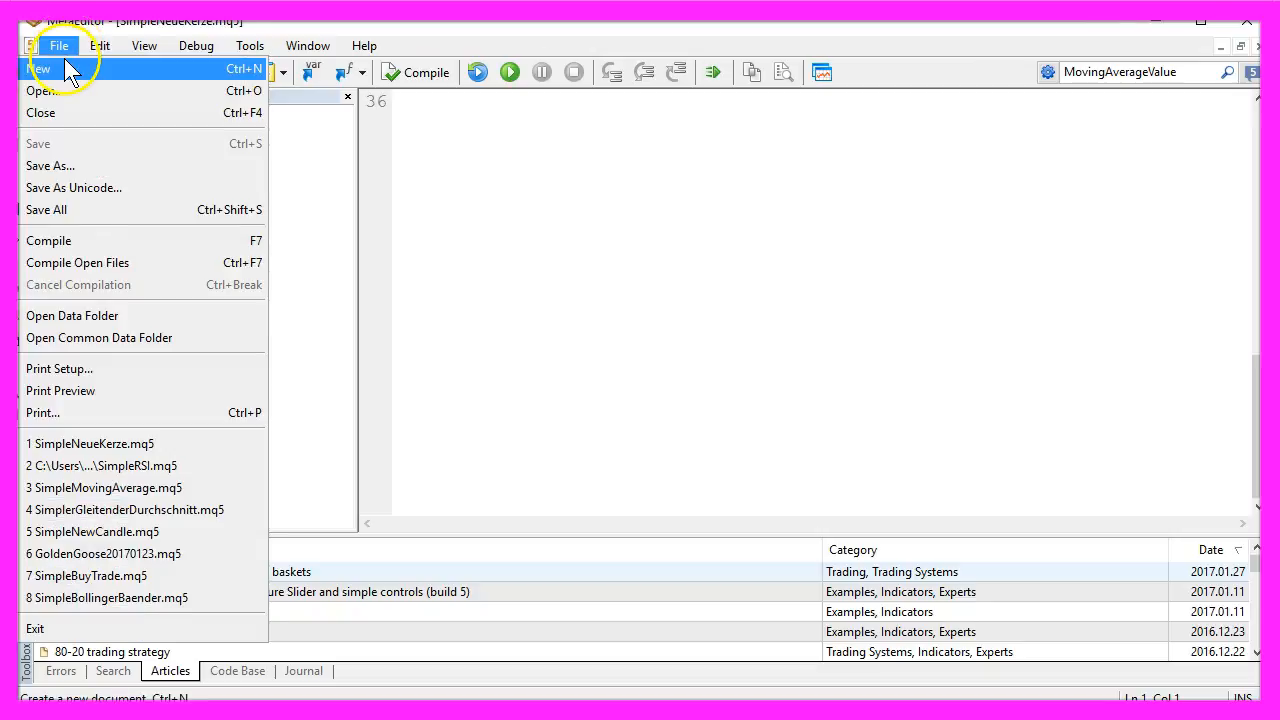
pyautogui.click(42, 68)
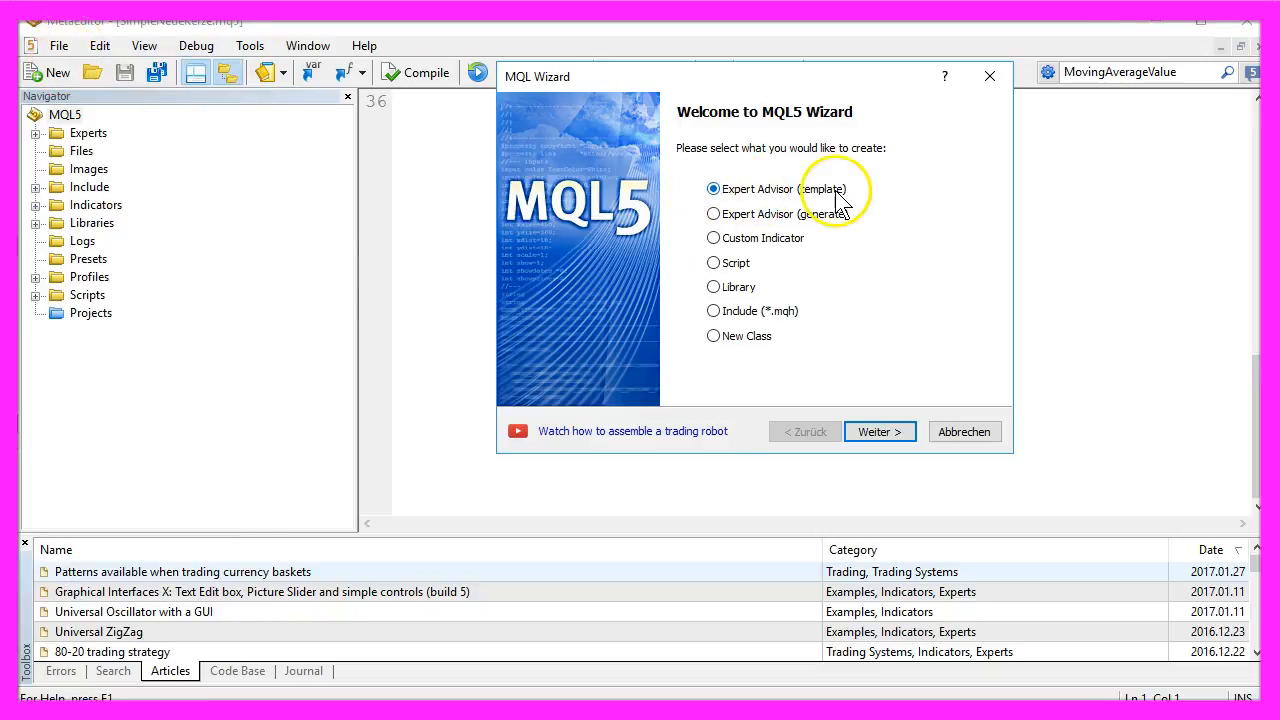
pyautogui.click(880, 432)
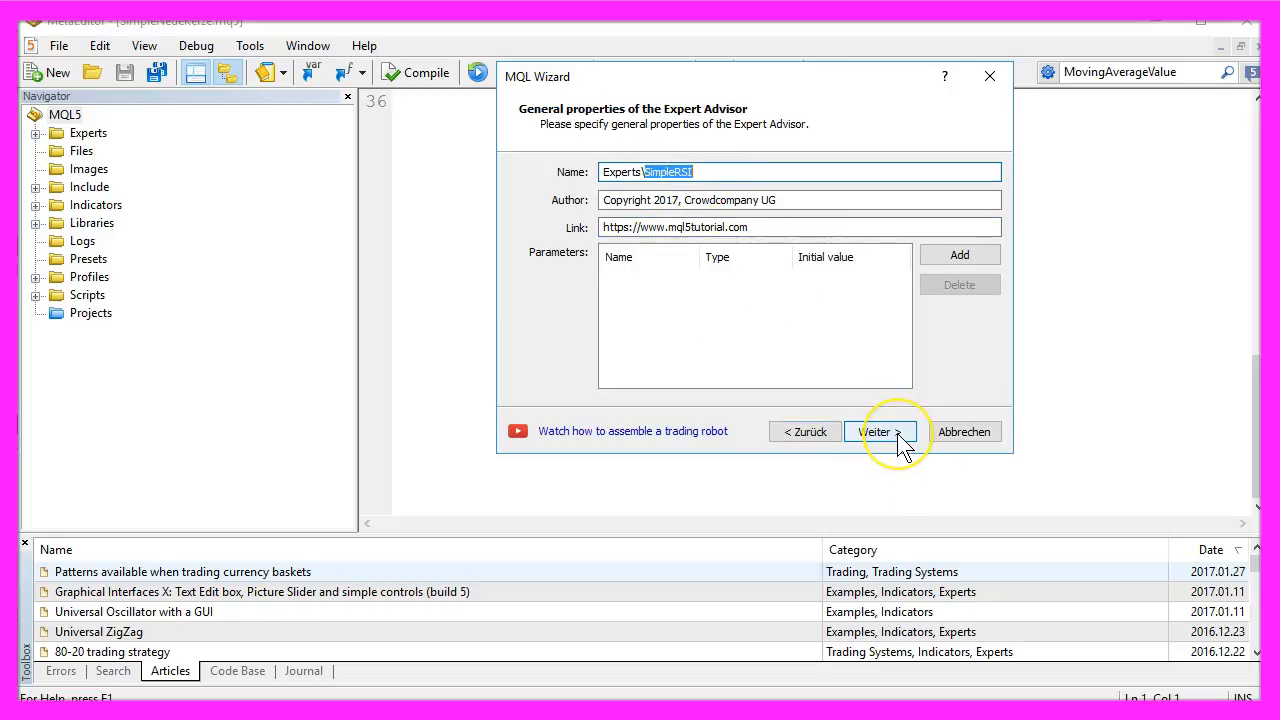
pyautogui.click(876, 432)
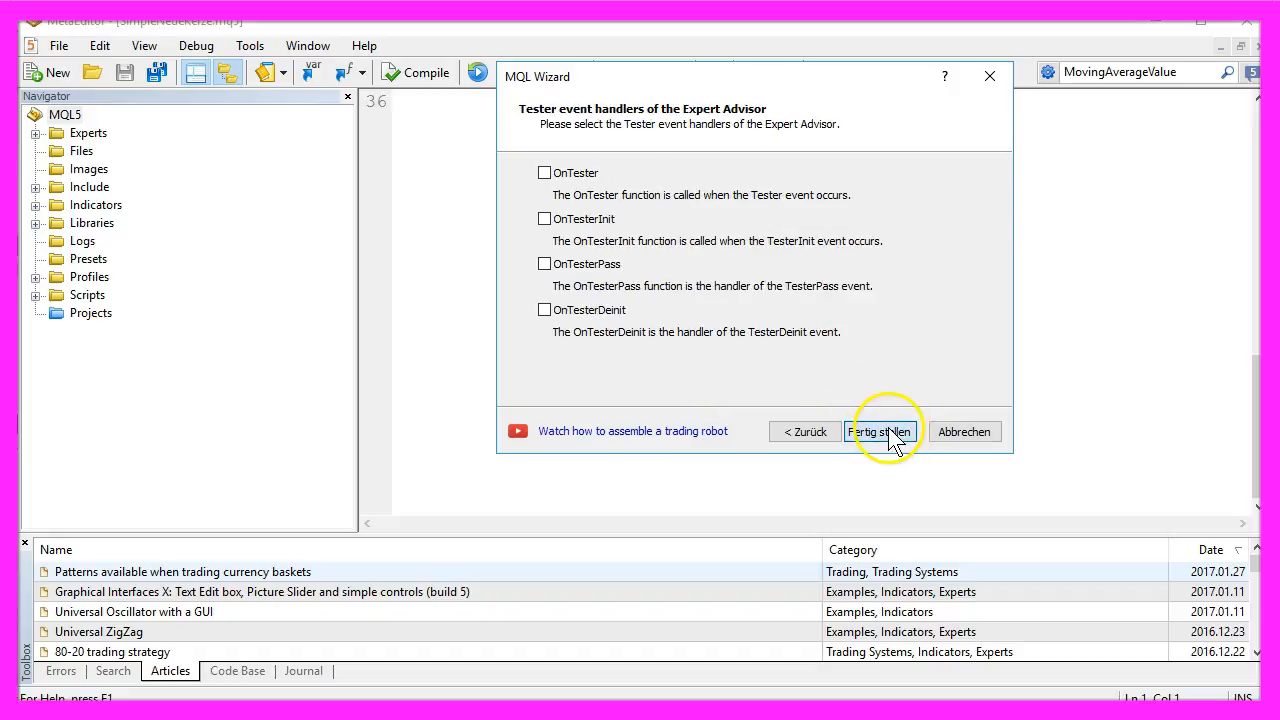
pyautogui.click(880, 432)
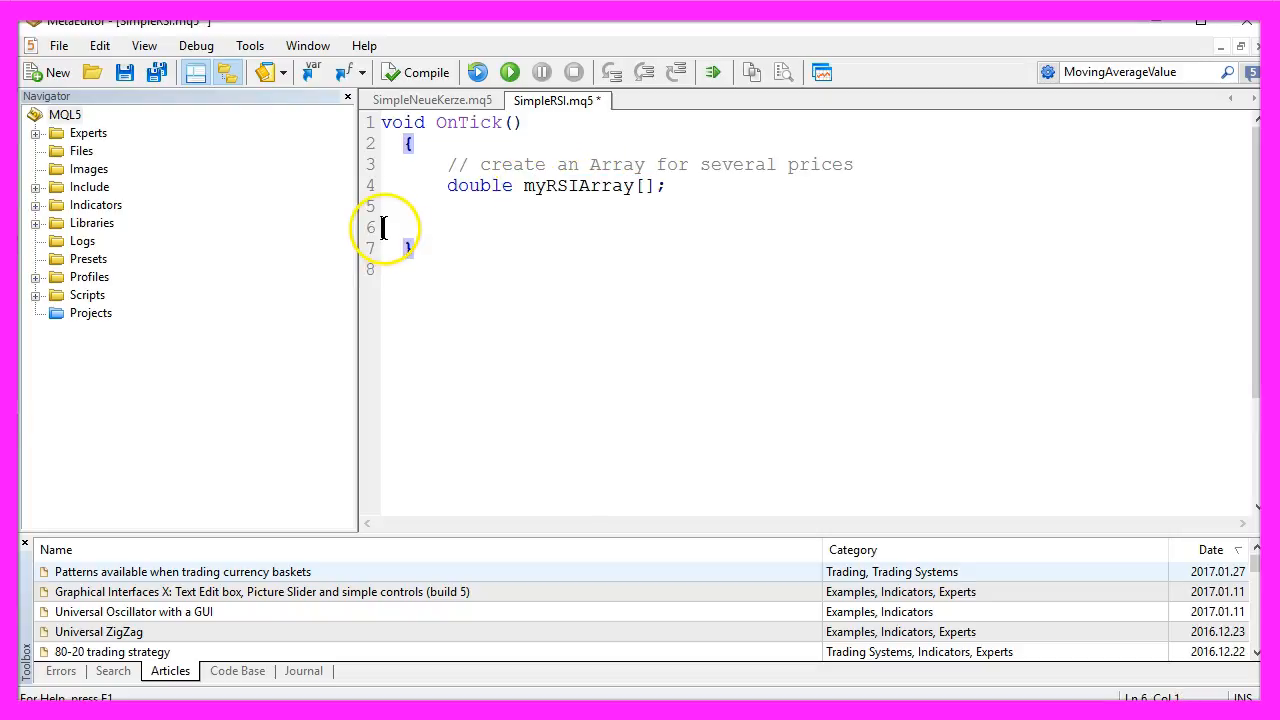
# - Define myRSIDefinition as iRSI(_Symbol,_Period,14,PRICE_CLOSE) and sort myRSIArray as series
pyautogui.write('// define the properties of the RSI')
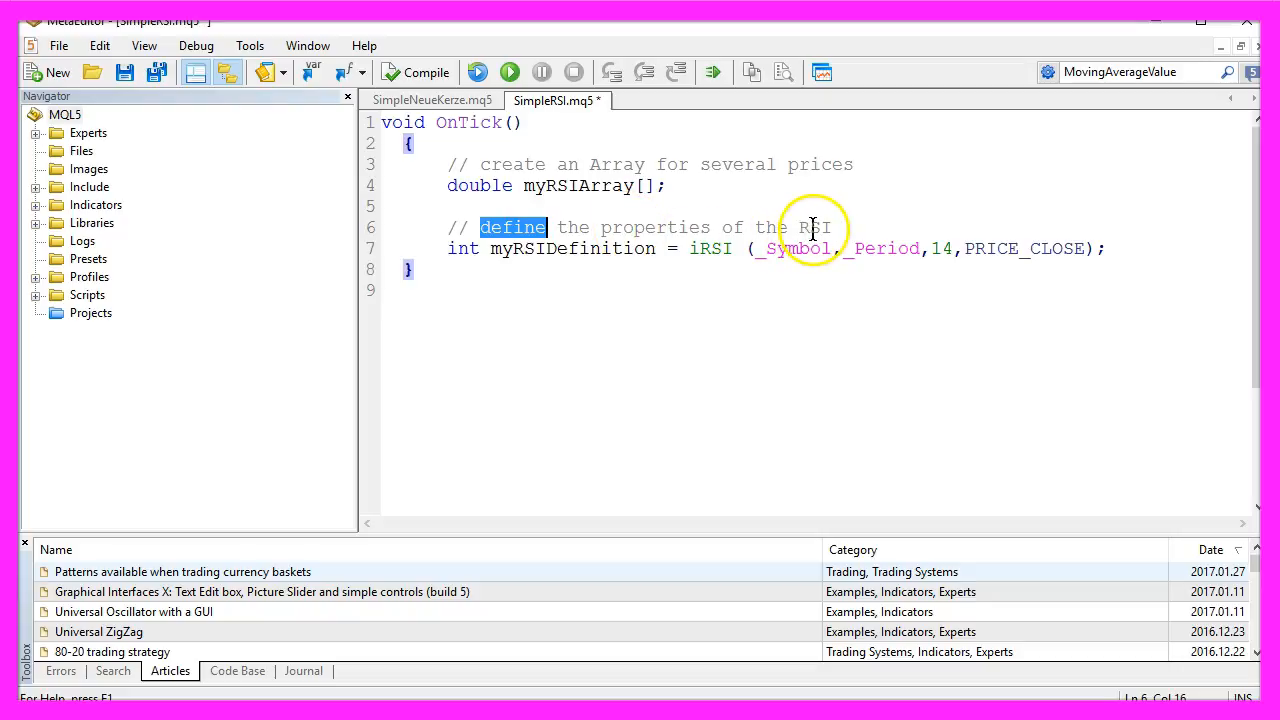
pyautogui.doubleClick(572, 248)
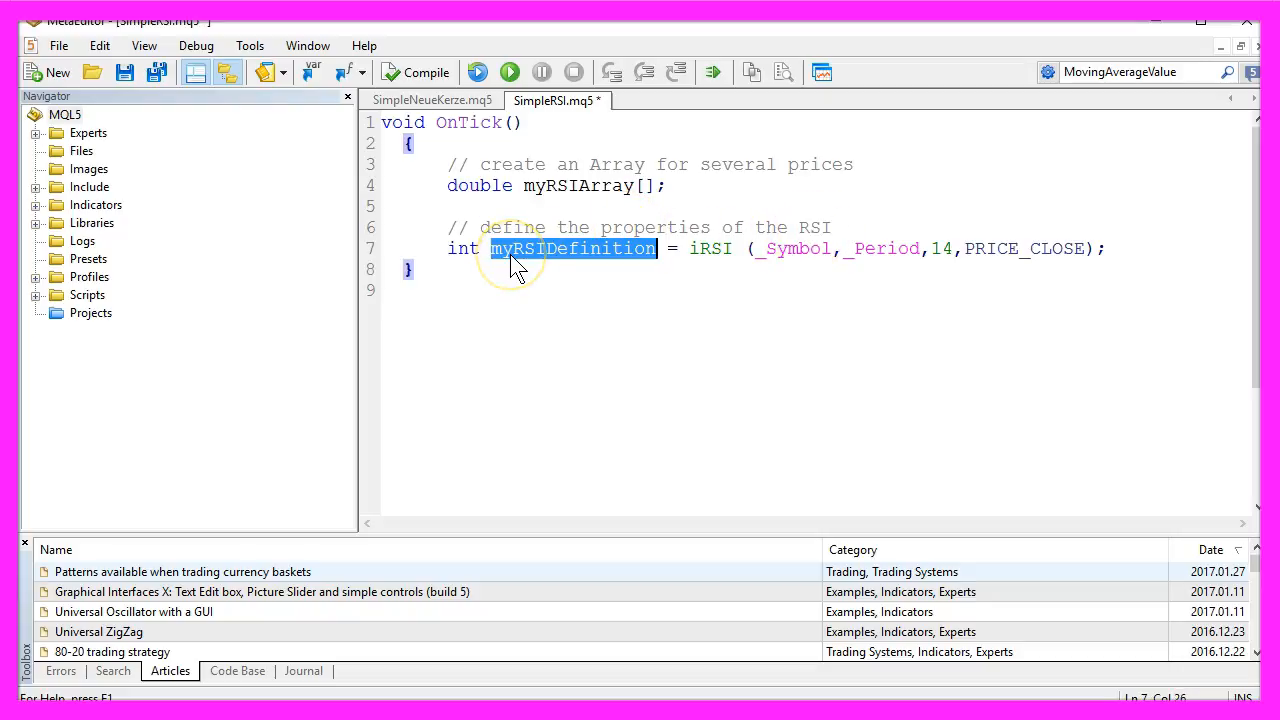
pyautogui.moveTo(560, 262)
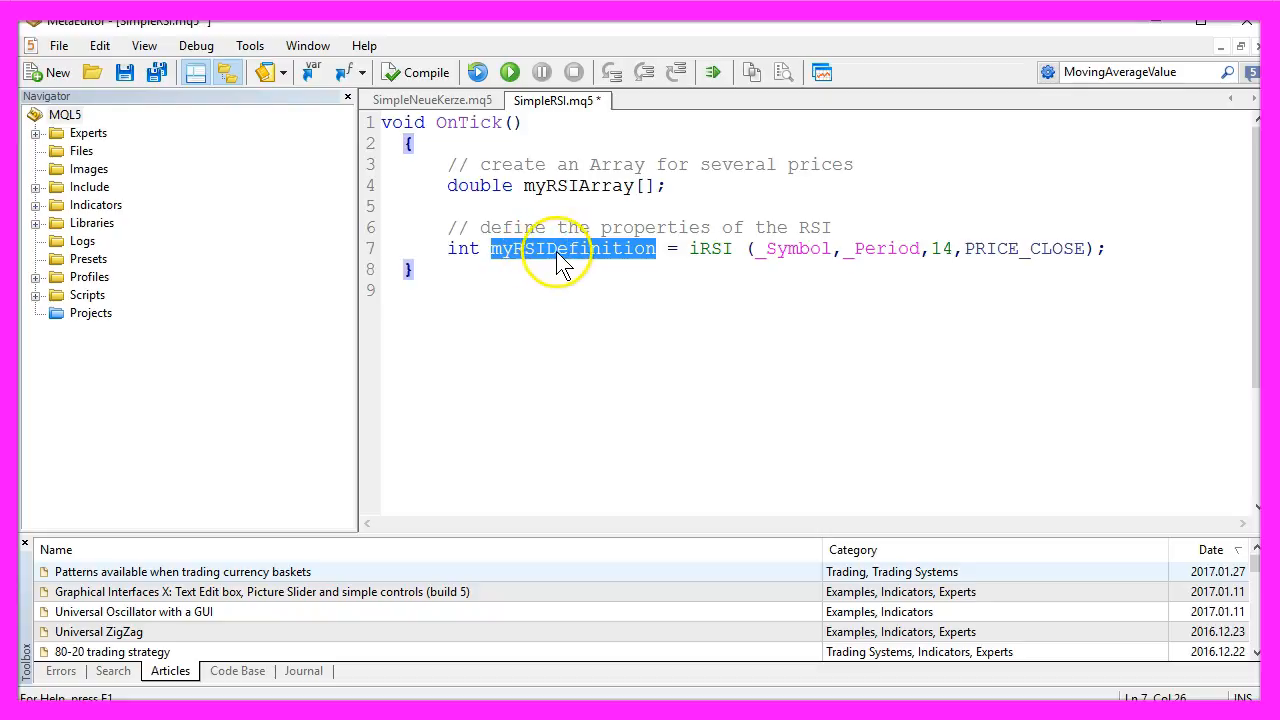
pyautogui.doubleClick(710, 248)
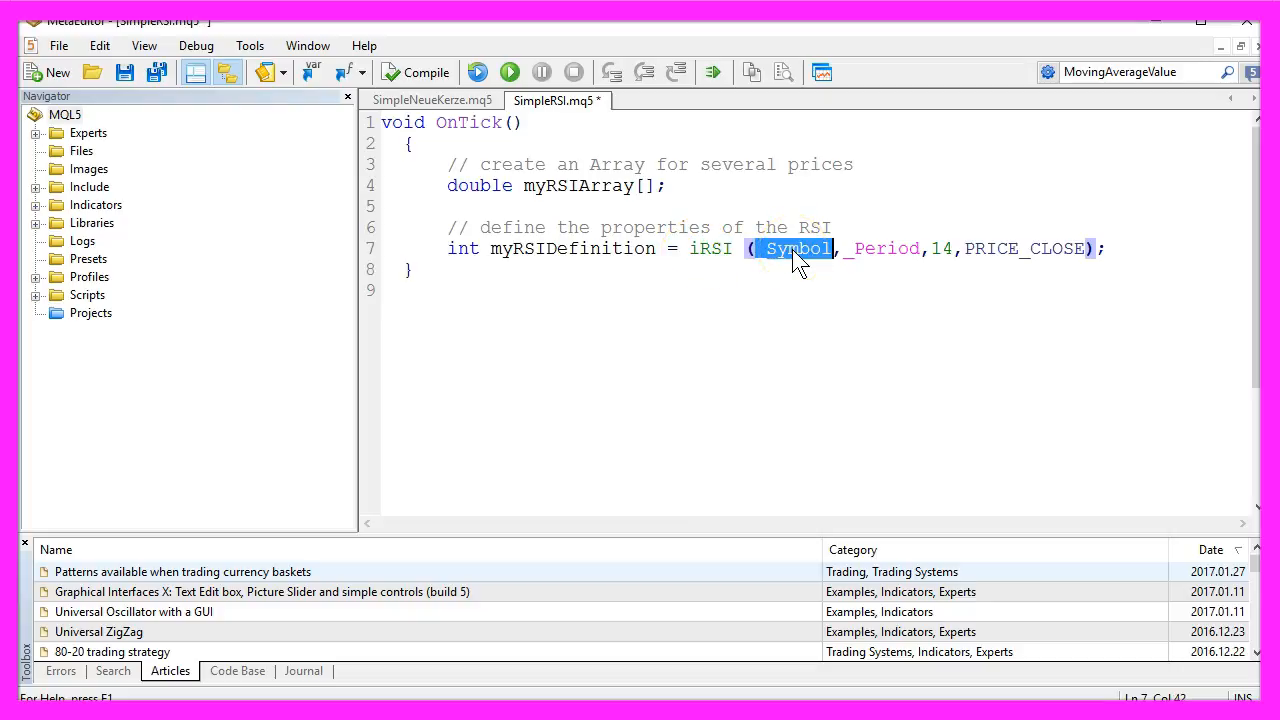
pyautogui.doubleClick(884, 248)
pyautogui.write('ArraySetAsSeries(myRSIArray,true);')
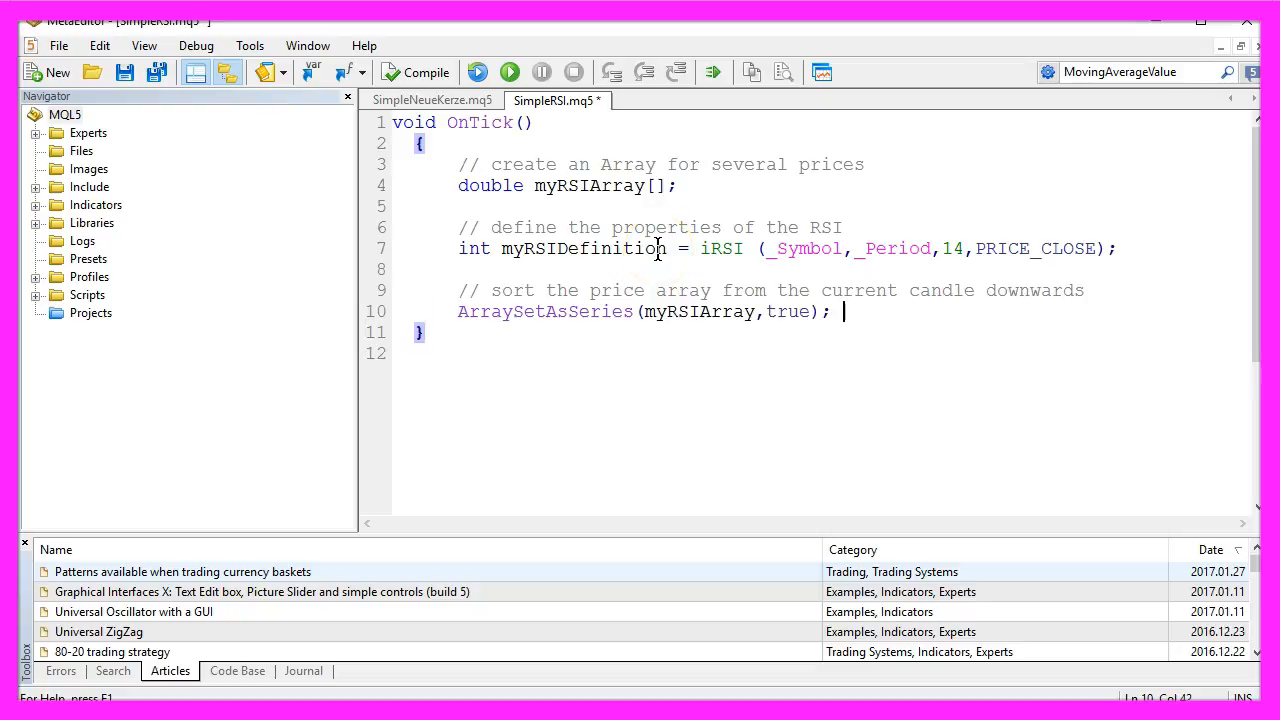
# - Fill myRSIArray with three candles of RSI data via CopyBuffer(myRSIDefinition,0,0,3,myRSIArray)
pyautogui.moveTo(724, 290); pyautogui.dragTo(1010, 290)
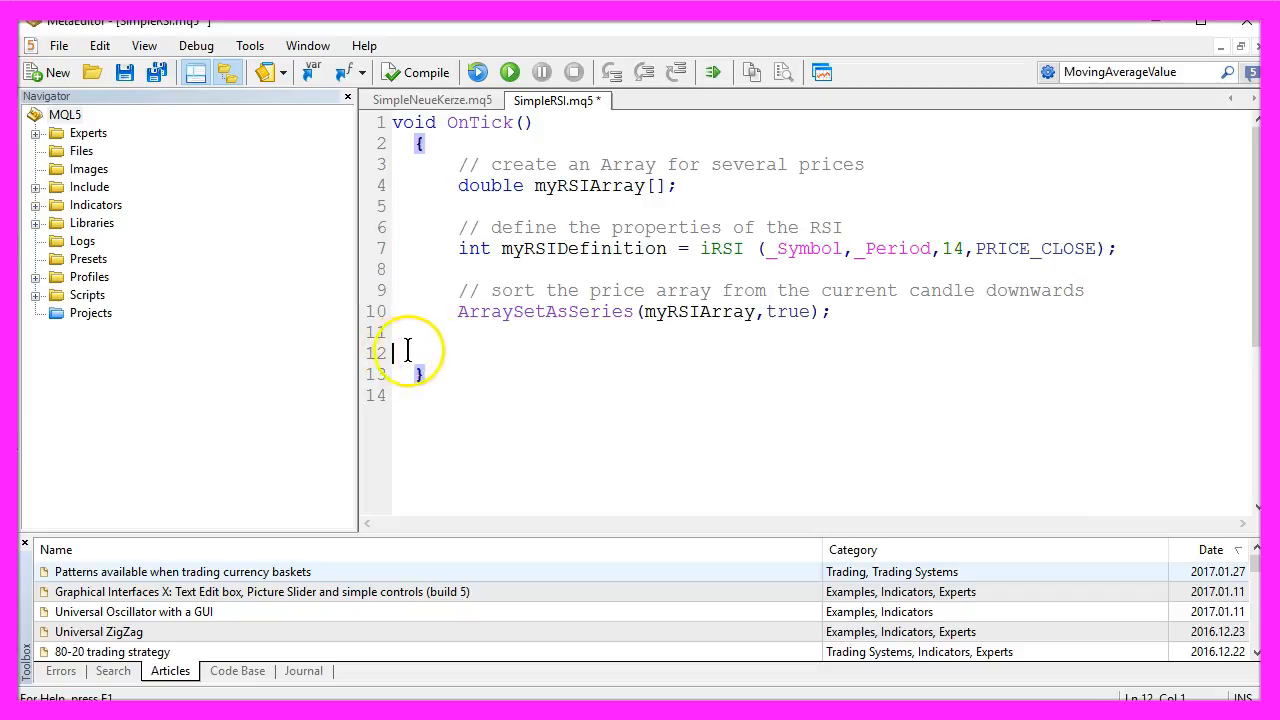
pyautogui.write('// Defined EA, current candle,3 candles, store result')
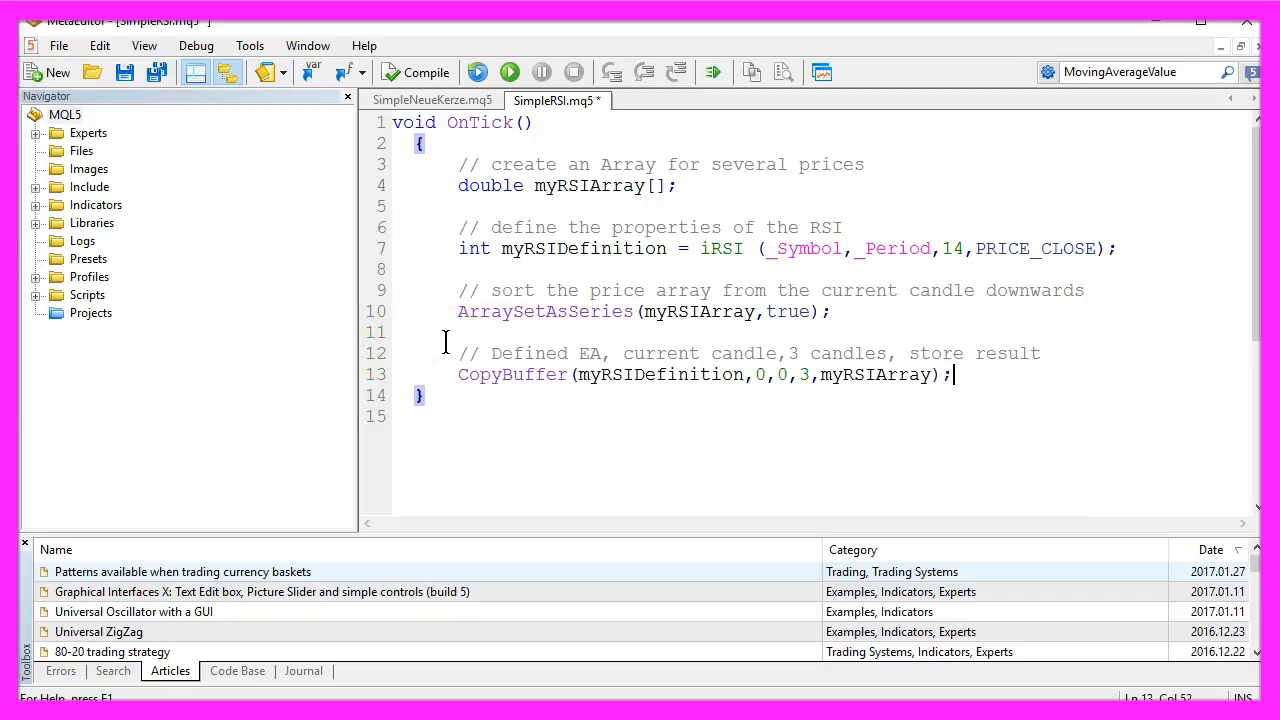
pyautogui.doubleClick(512, 374)
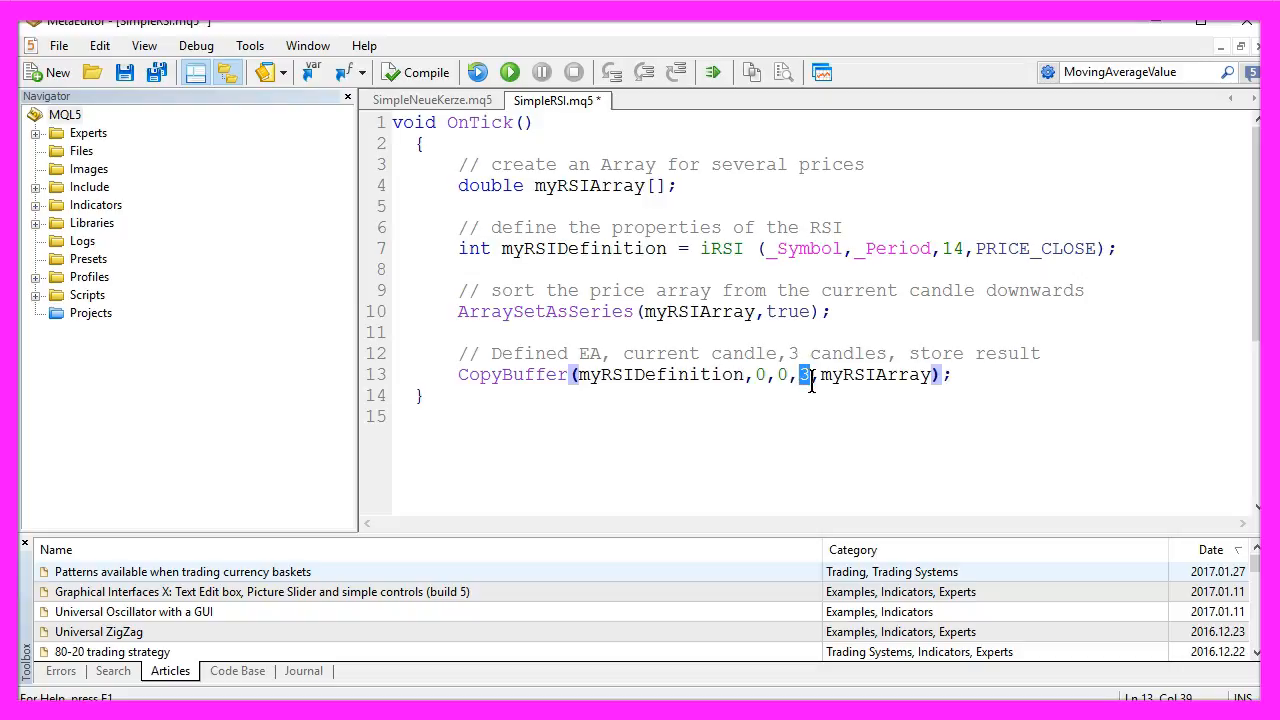
pyautogui.doubleClick(876, 374)
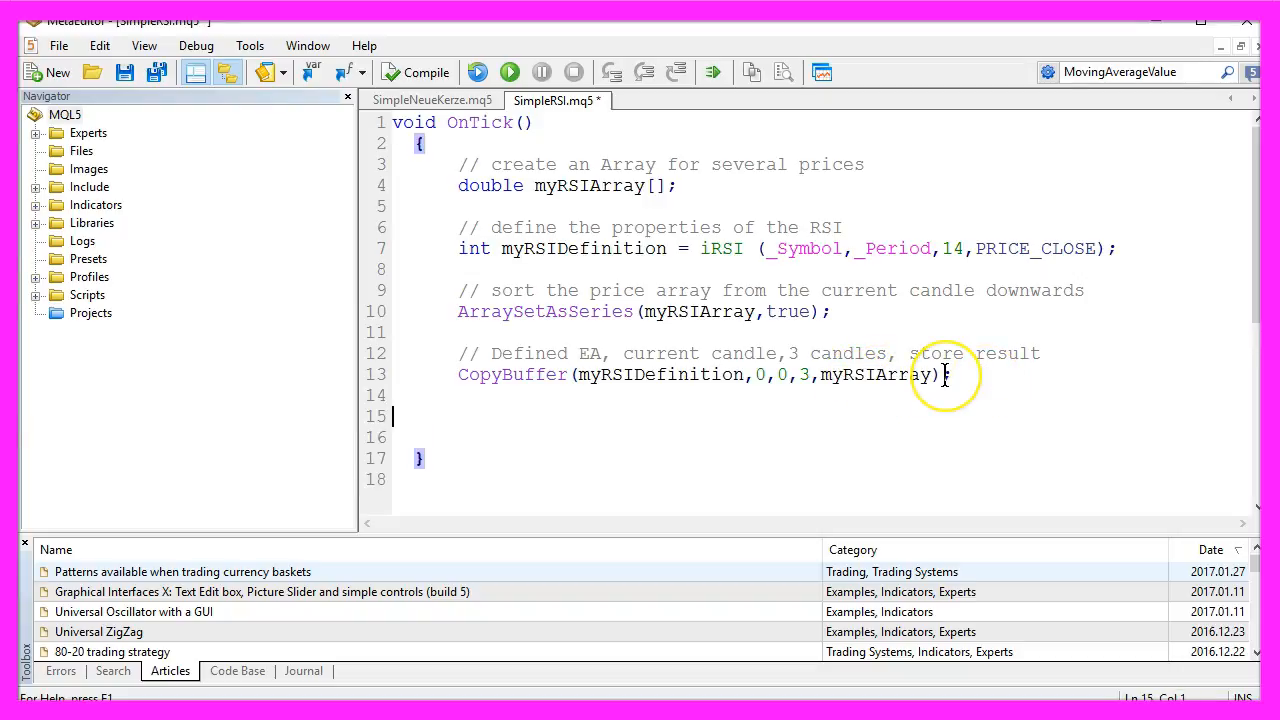
# - Compute myRSIValue as myRSIArray[0] to two decimals and output it via Comment("myRSIValue: ", myRSIValue)
pyautogui.write('// calculate EA for the current candle')
pyautogui.click(820, 438)
pyautogui.write('double myRSIValue=NormalizeDouble(myRSIArray[0],2);')
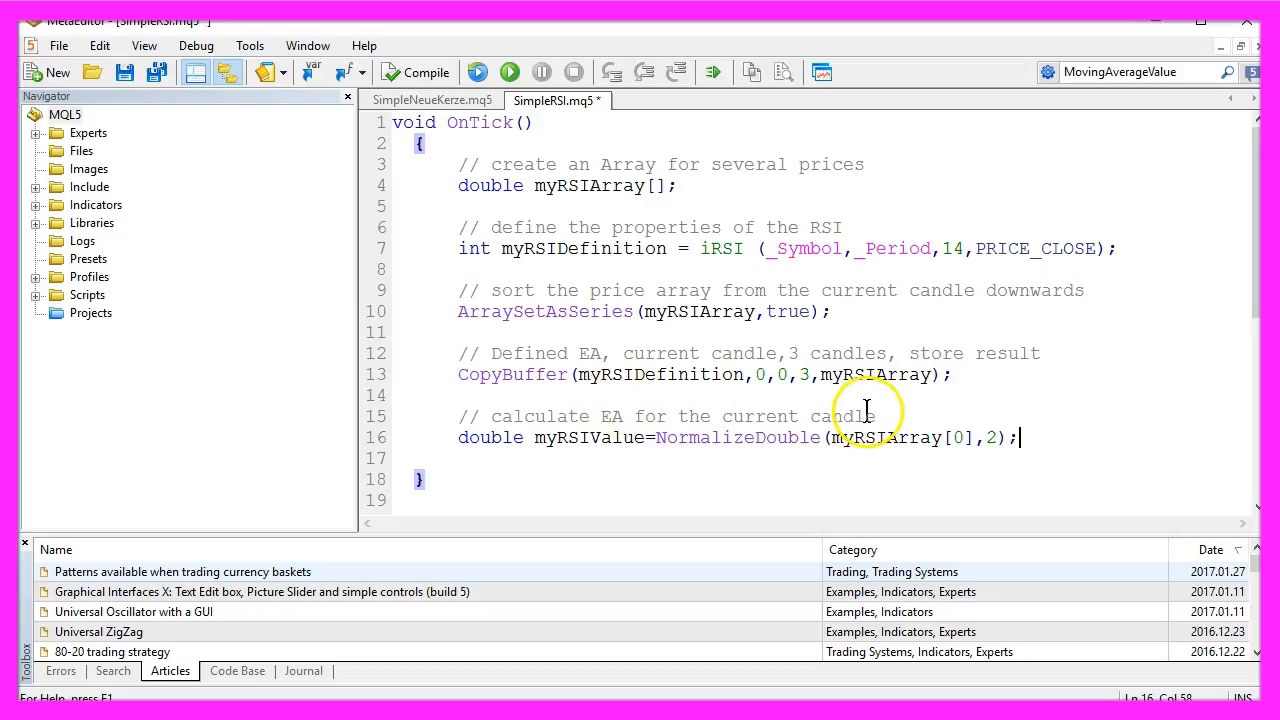
pyautogui.doubleClick(588, 436)
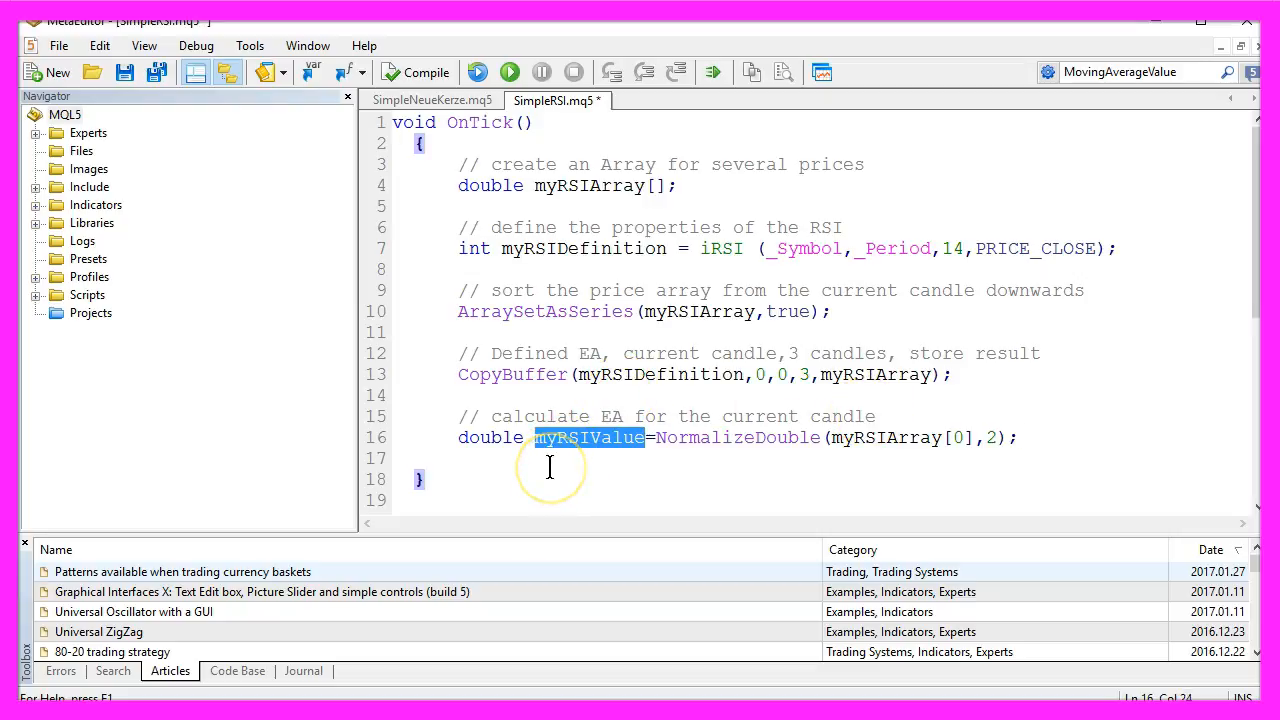
pyautogui.moveTo(612, 448)
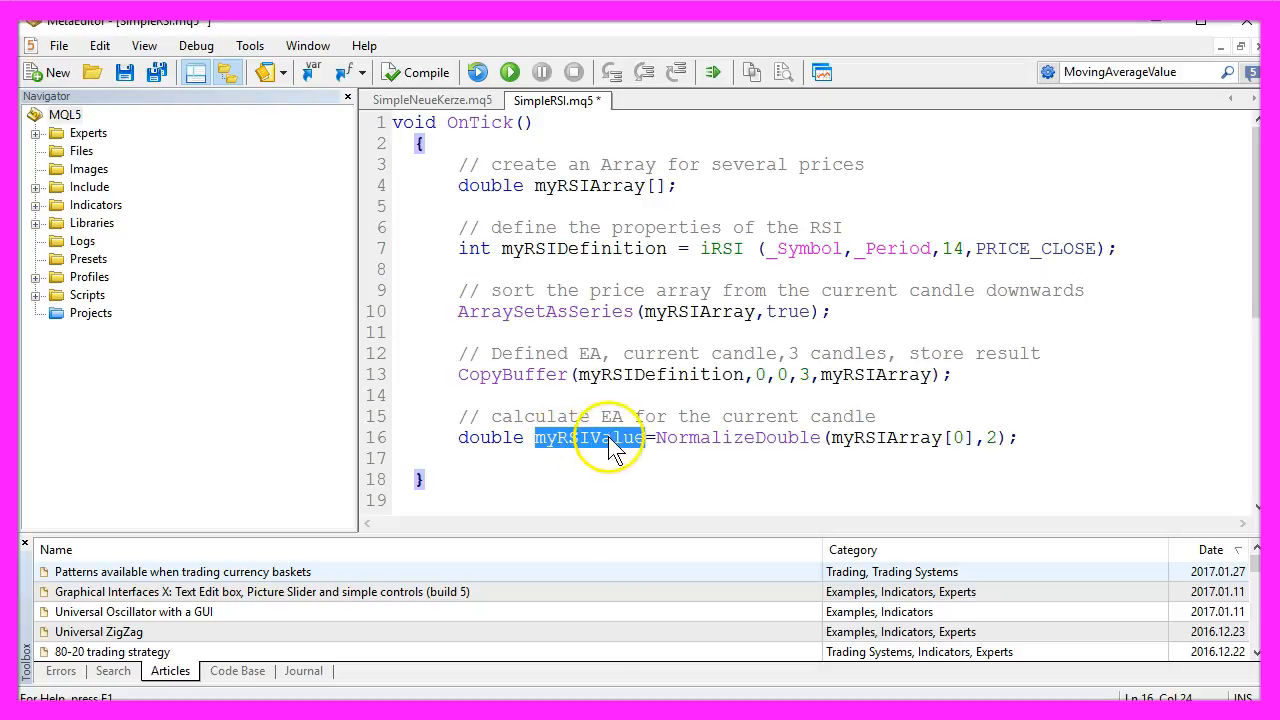
pyautogui.doubleClick(882, 436)
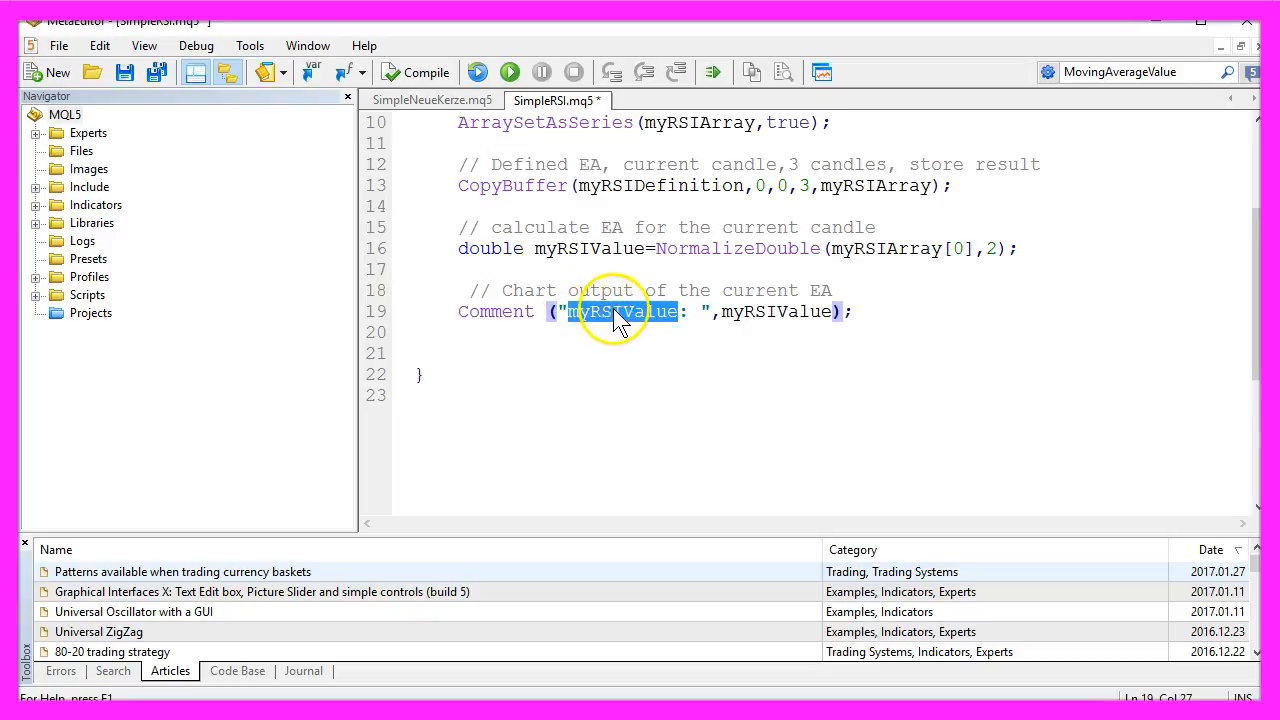
pyautogui.doubleClick(780, 312)
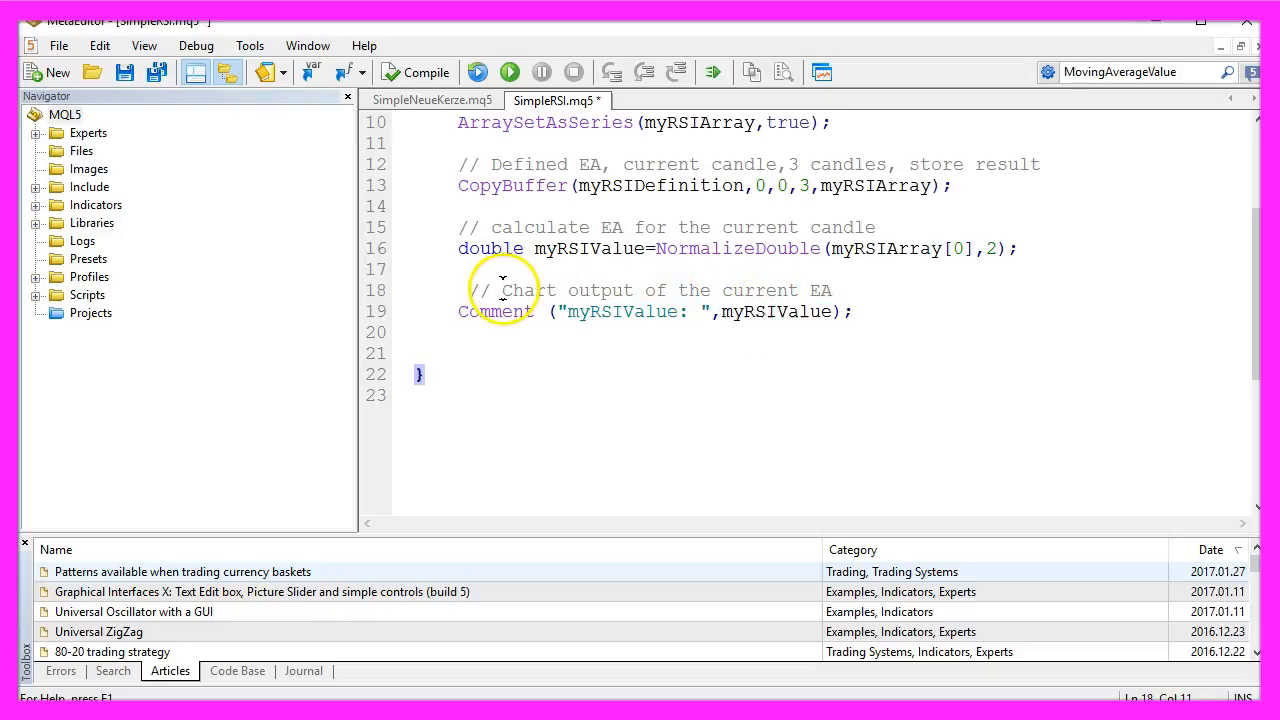
pyautogui.moveTo(504, 290); pyautogui.dragTo(832, 290)
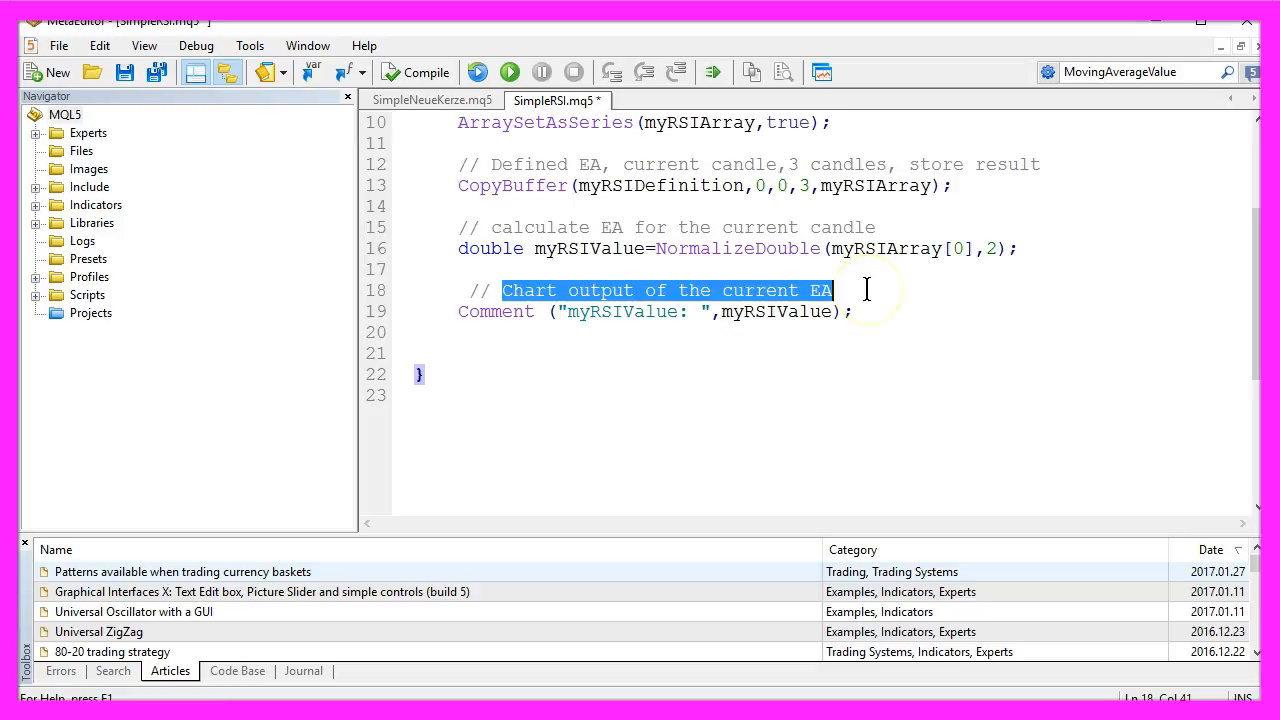
# - Compile SimpleRSI.mq5 and confirm 0 errors and 0 warnings in the Errors tab
pyautogui.click(416, 72)
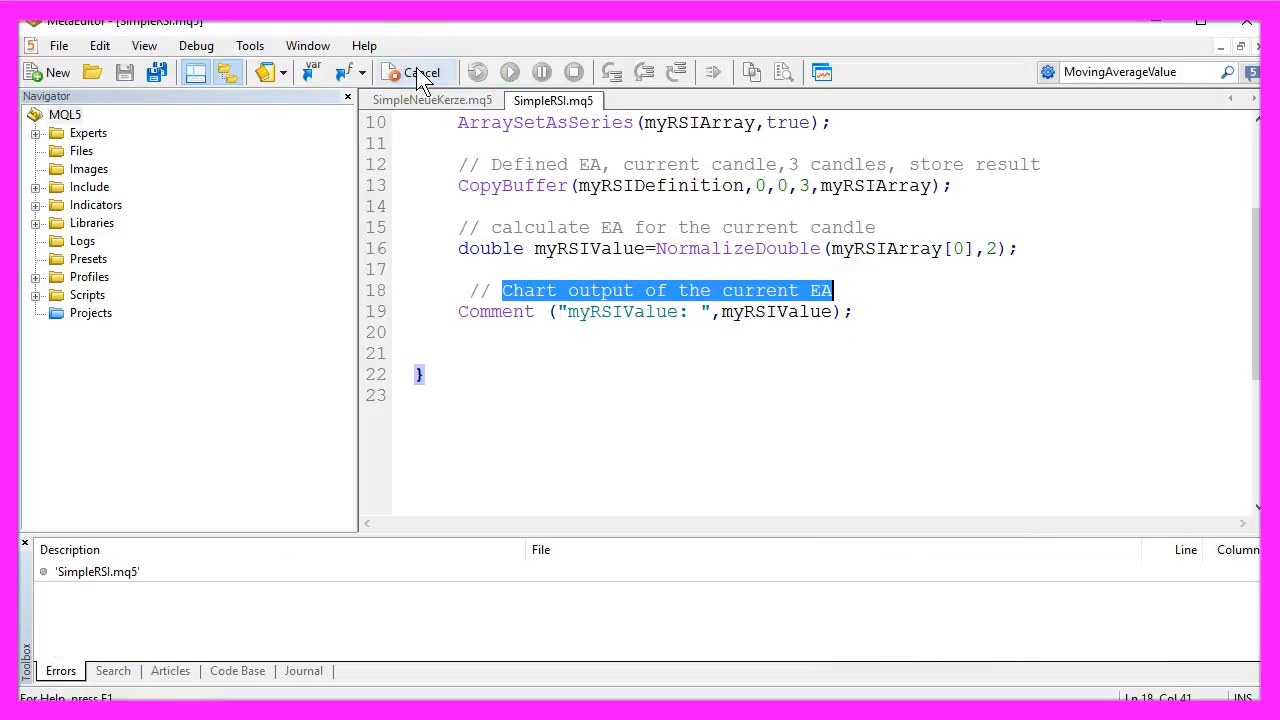
pyautogui.click(422, 72)
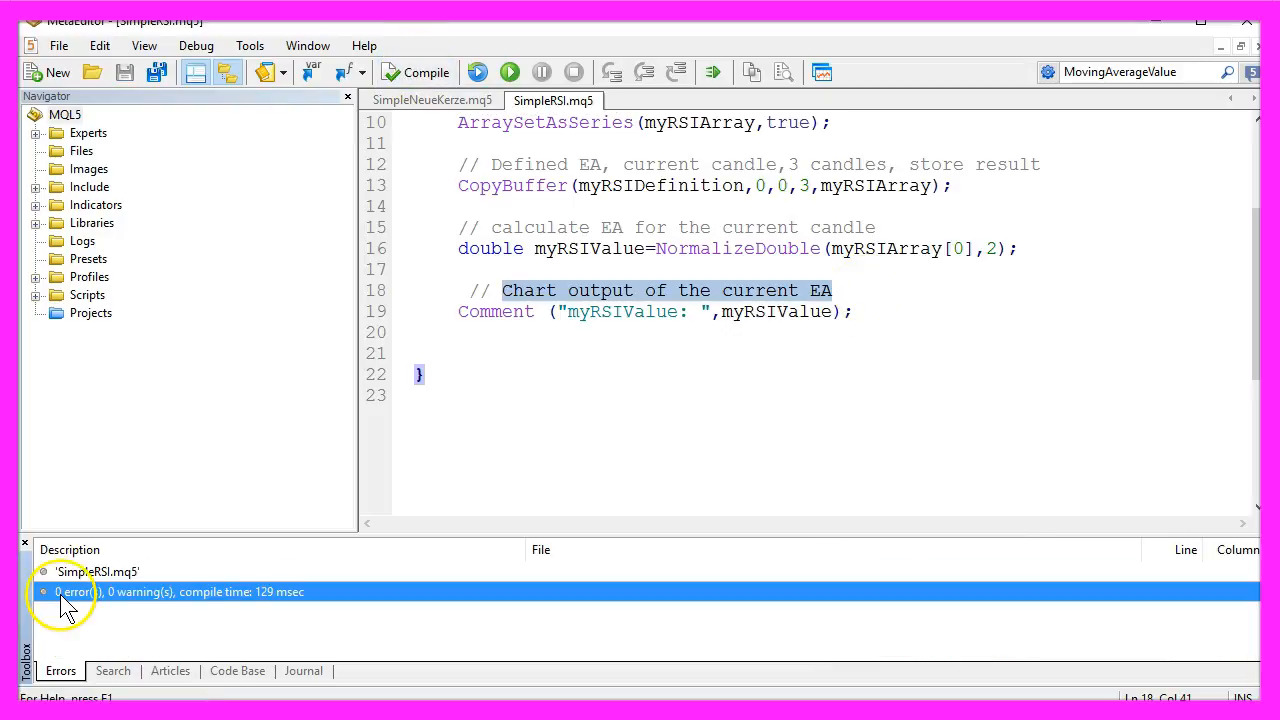
pyautogui.moveTo(260, 592)
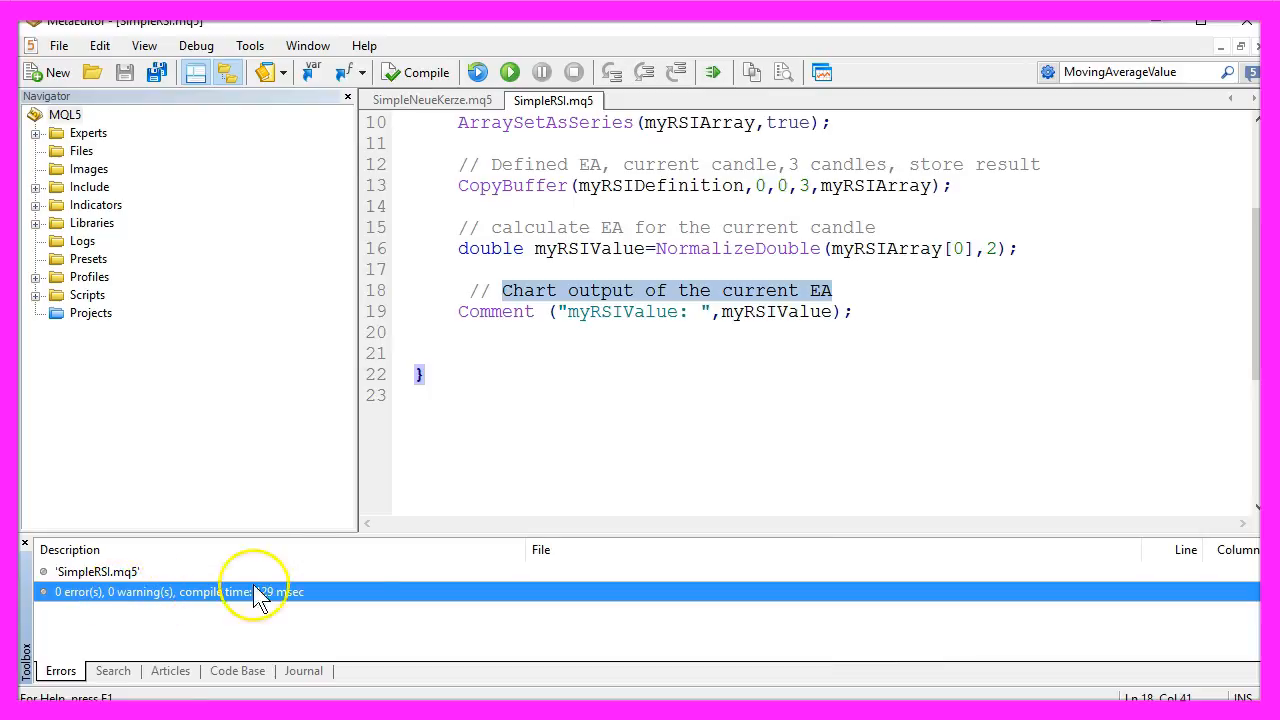
pyautogui.moveTo(822, 72)
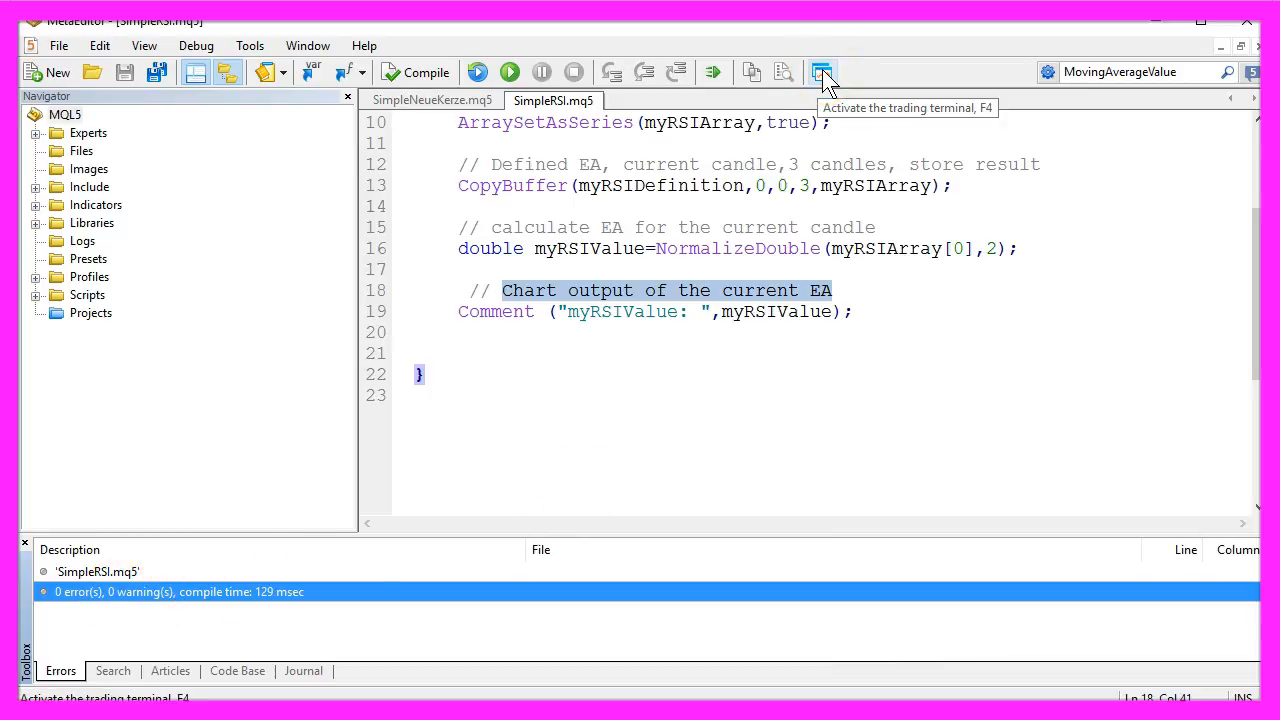
pyautogui.moveTo(822, 72)
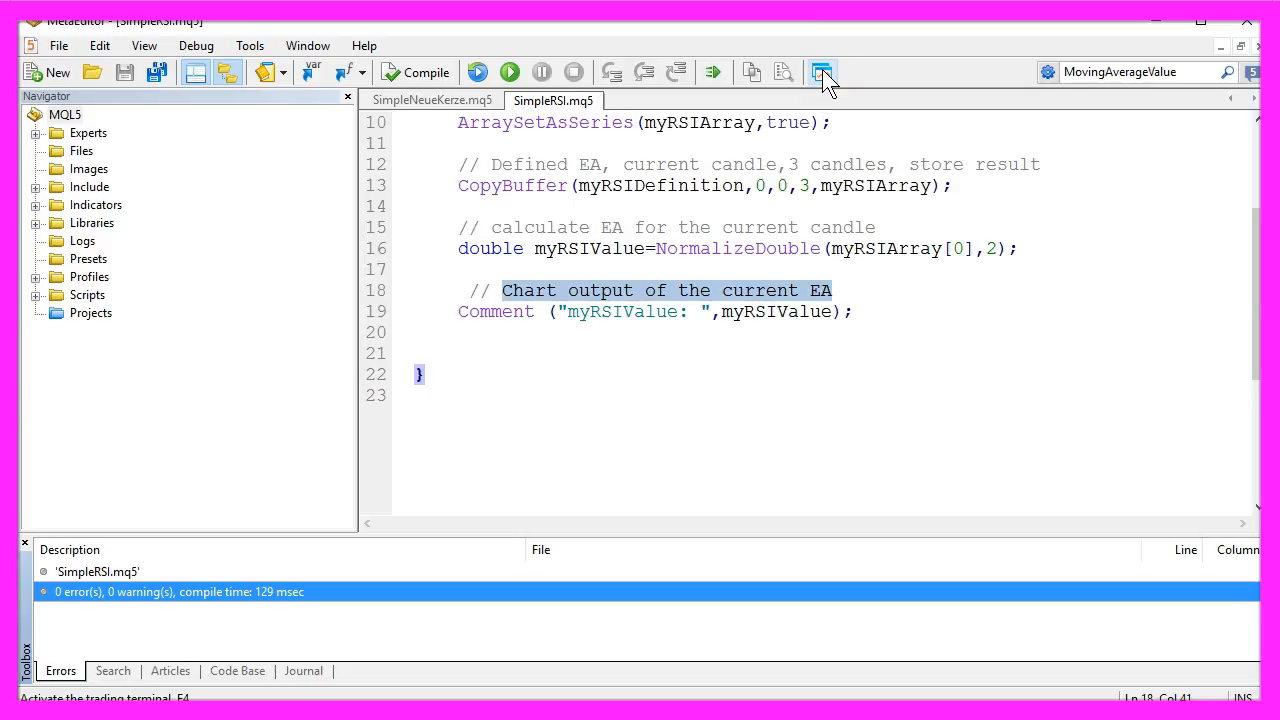
# - Add a Relative Strength Index oscillator with period 14 beneath the AUDCAD M1 chart
pyautogui.click(822, 72)
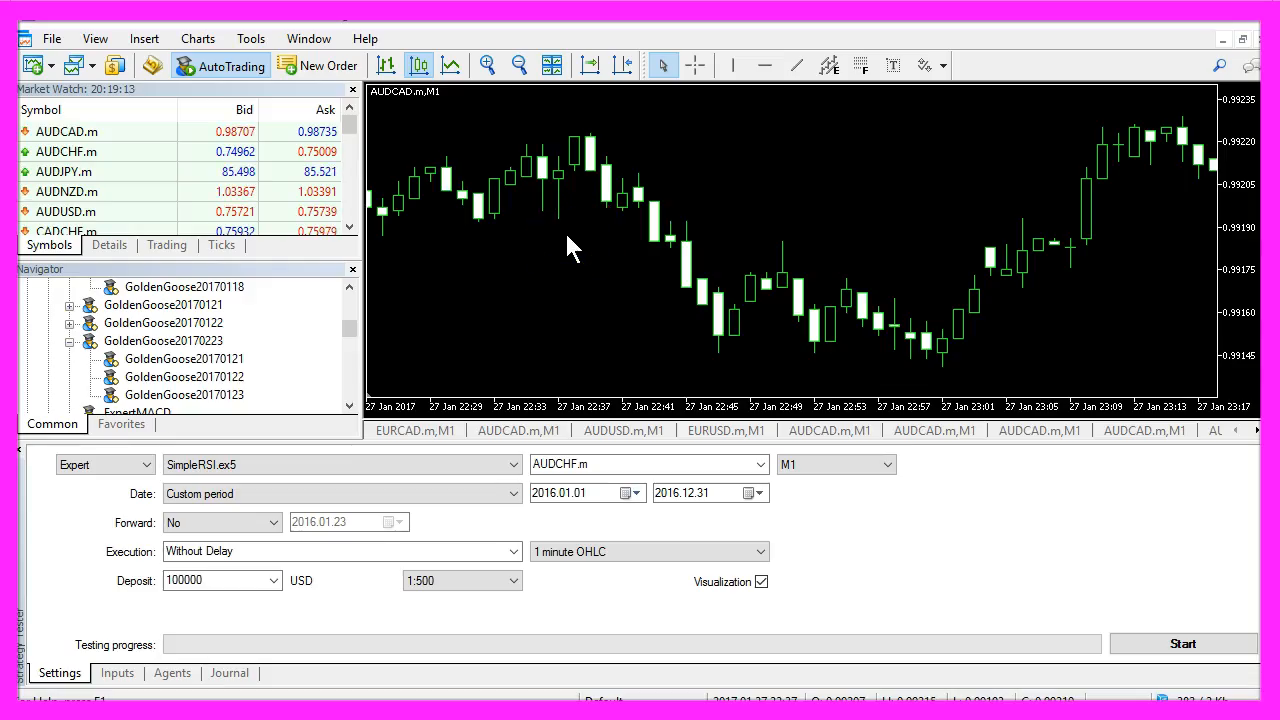
pyautogui.moveTo(144, 38)
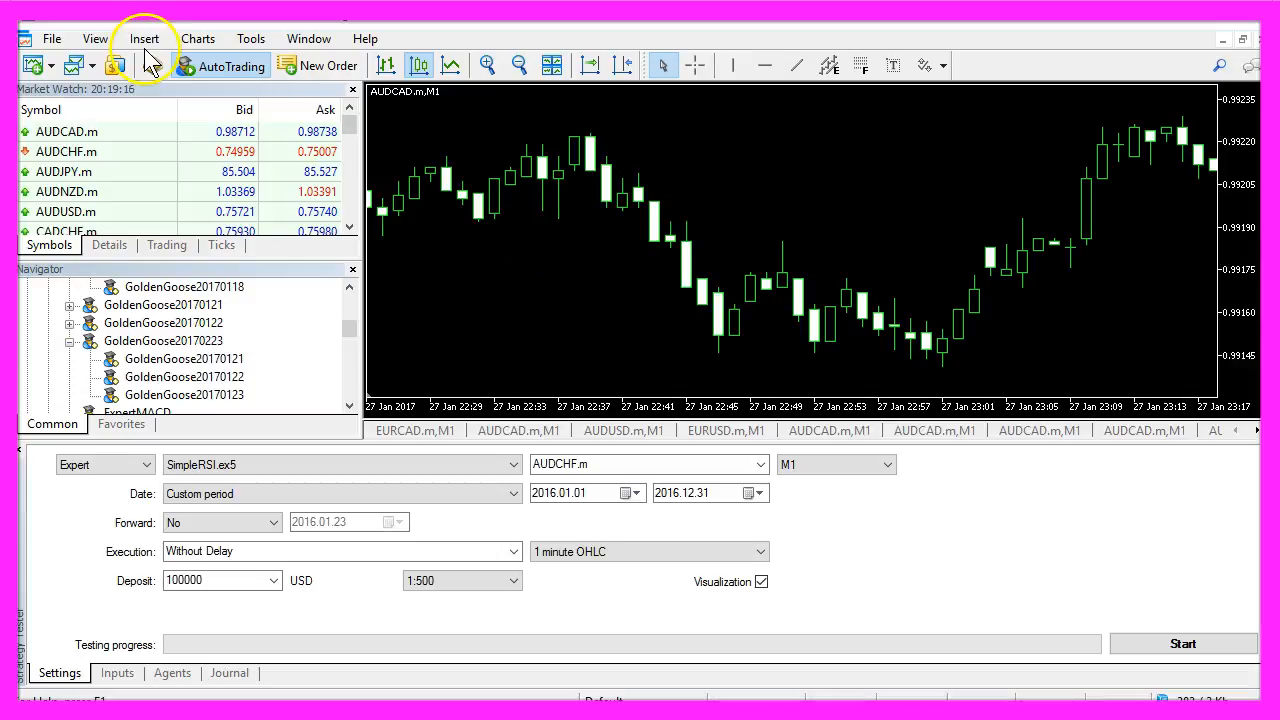
pyautogui.click(144, 38)
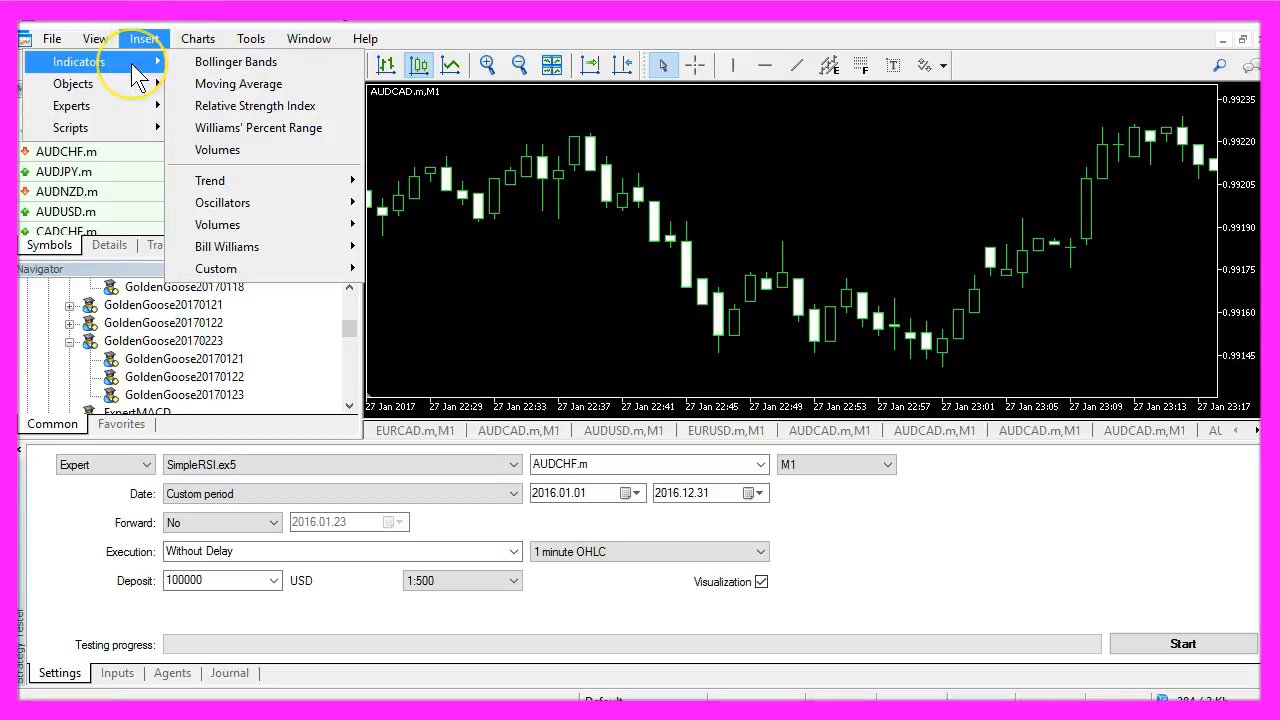
pyautogui.moveTo(222, 202)
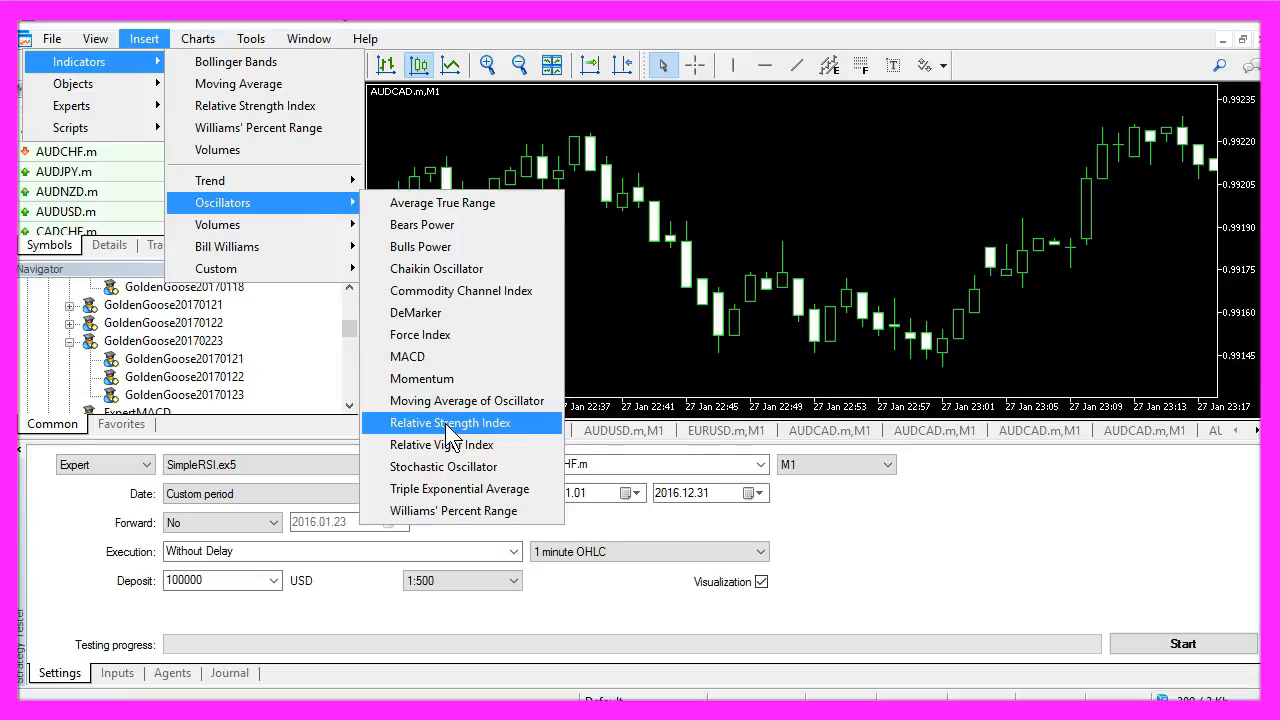
pyautogui.click(450, 422)
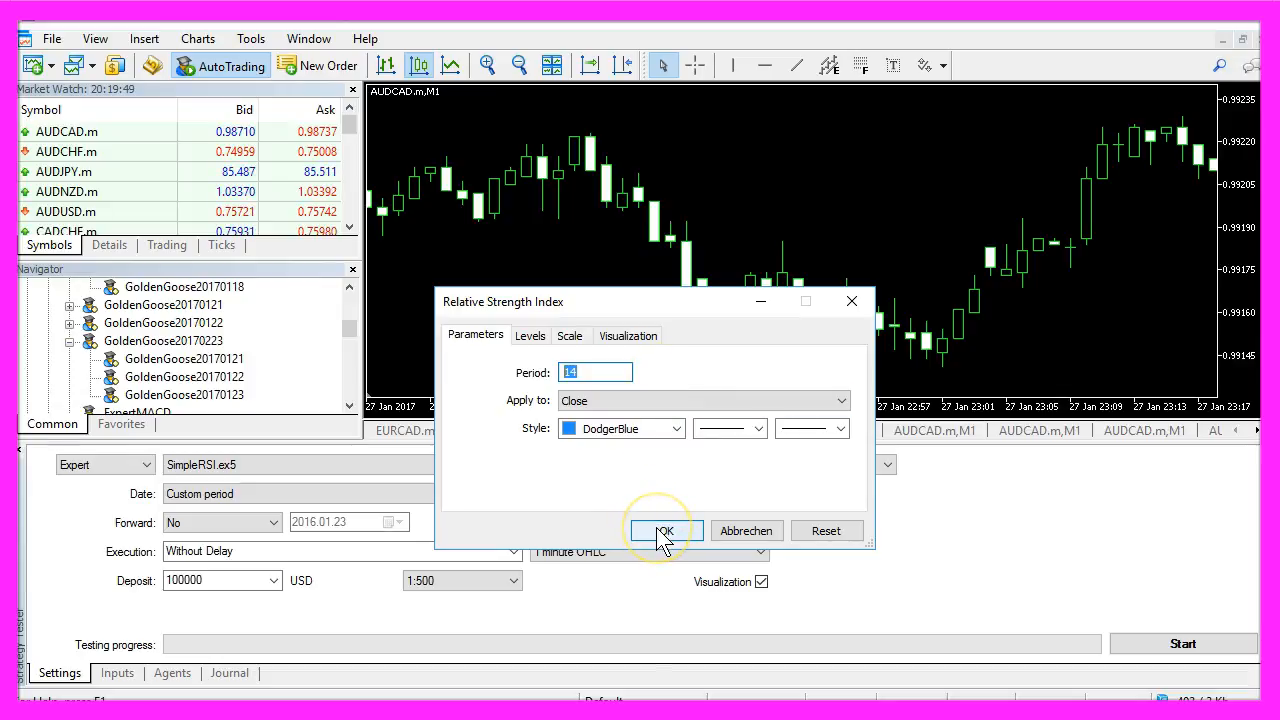
pyautogui.click(664, 530)
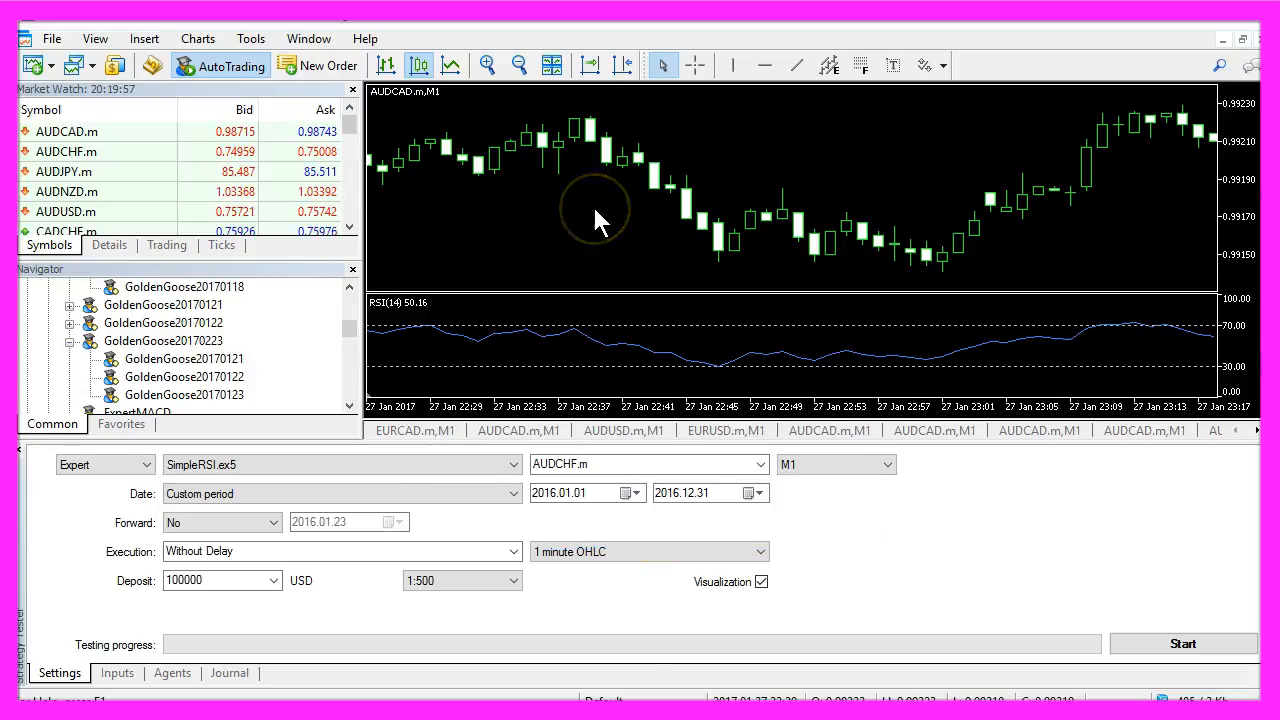
# - Save the chart with its RSI(14) window as tester.tpl, overwriting the existing template
pyautogui.rightClick(600, 216)
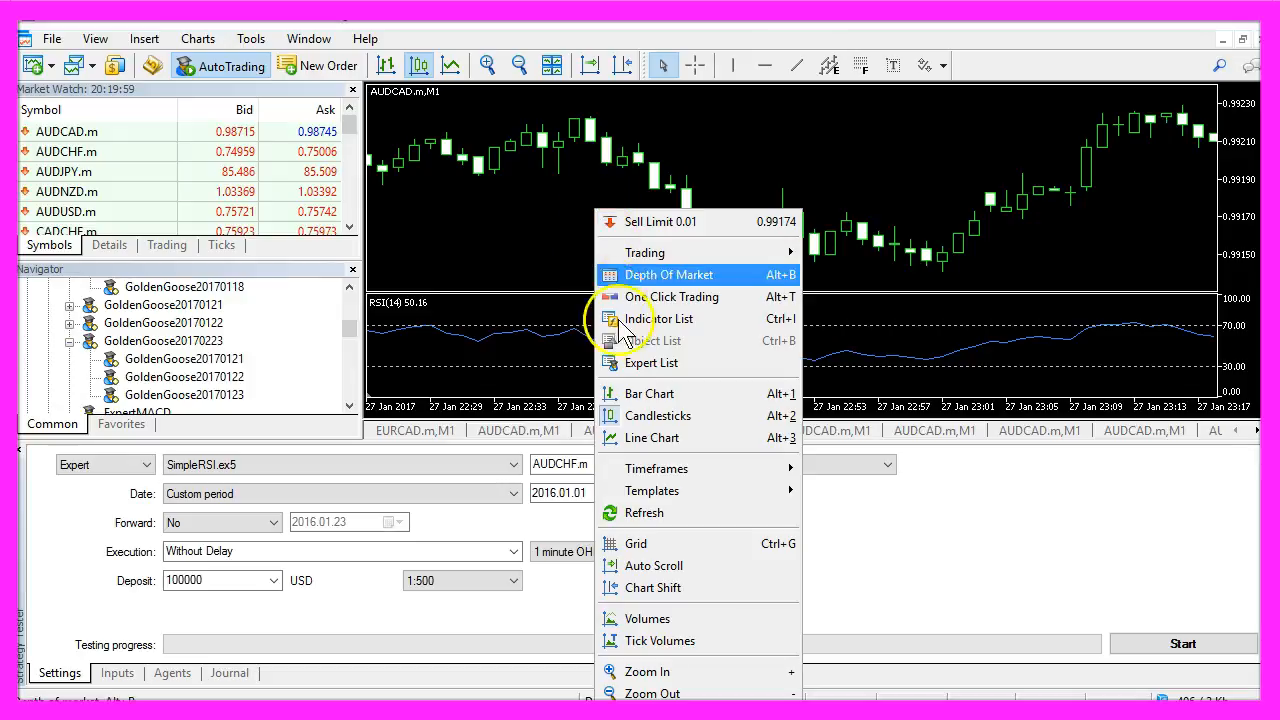
pyautogui.moveTo(652, 490)
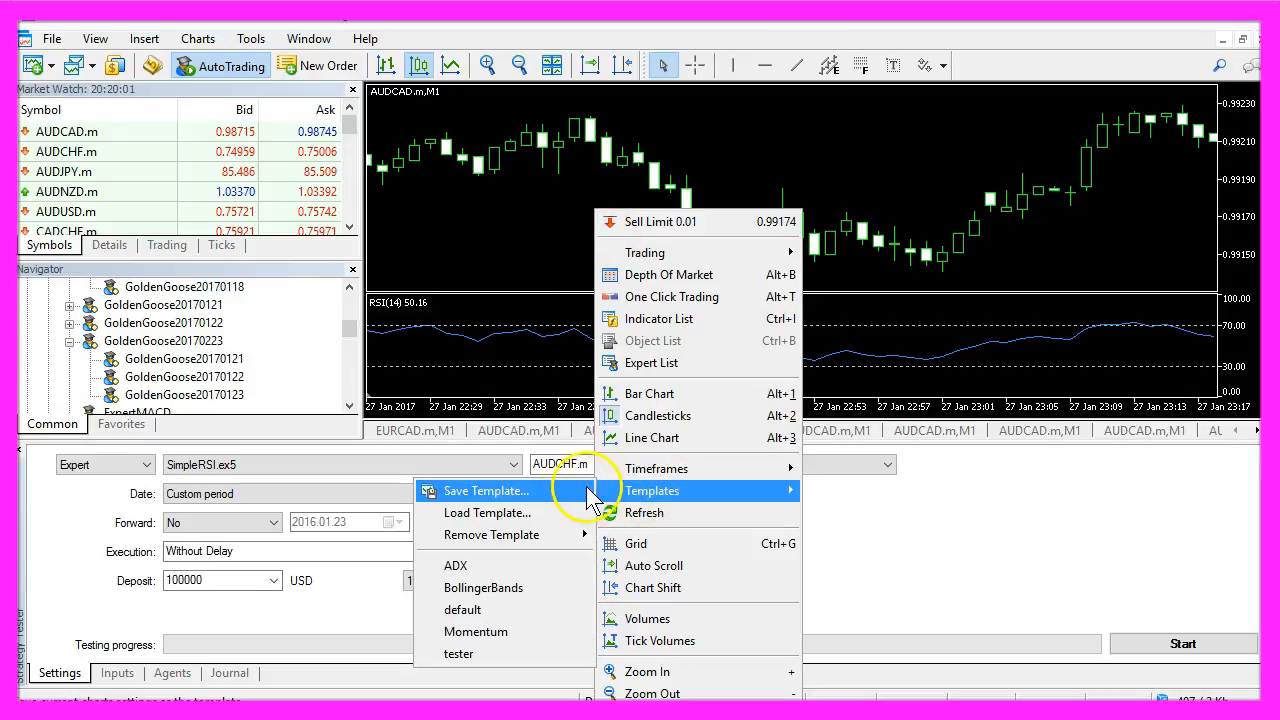
pyautogui.click(488, 490)
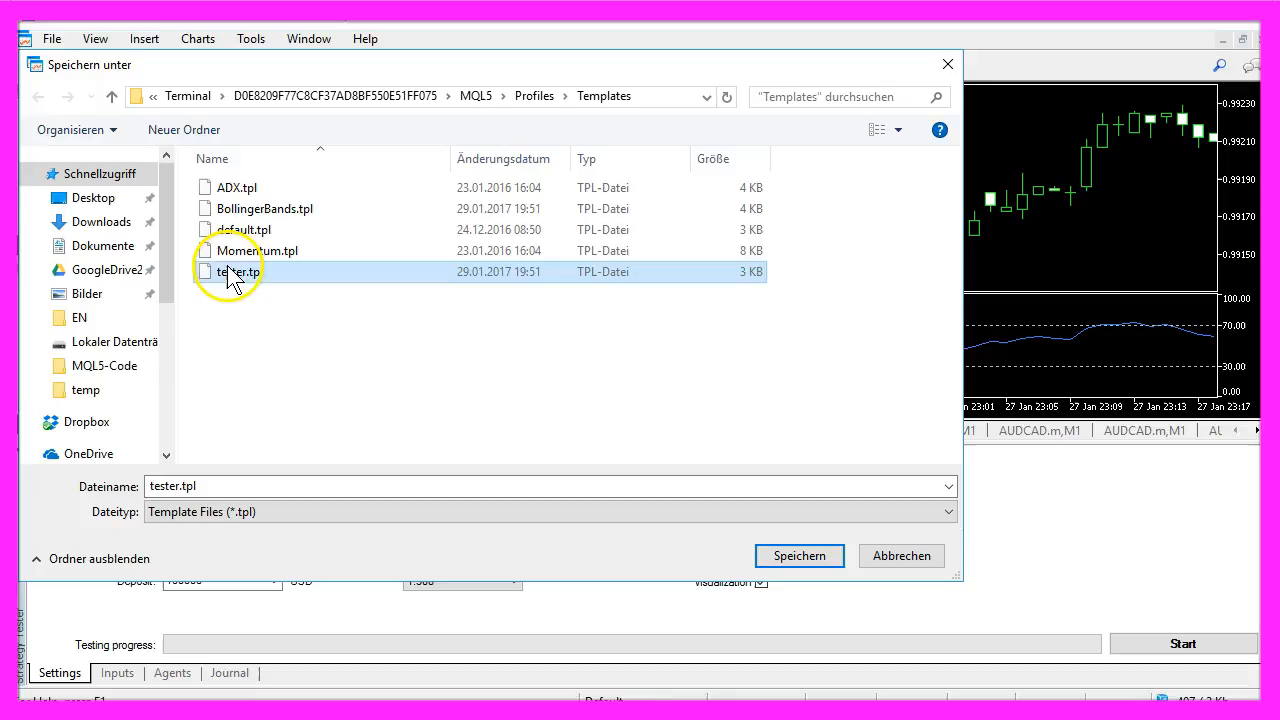
pyautogui.click(798, 556)
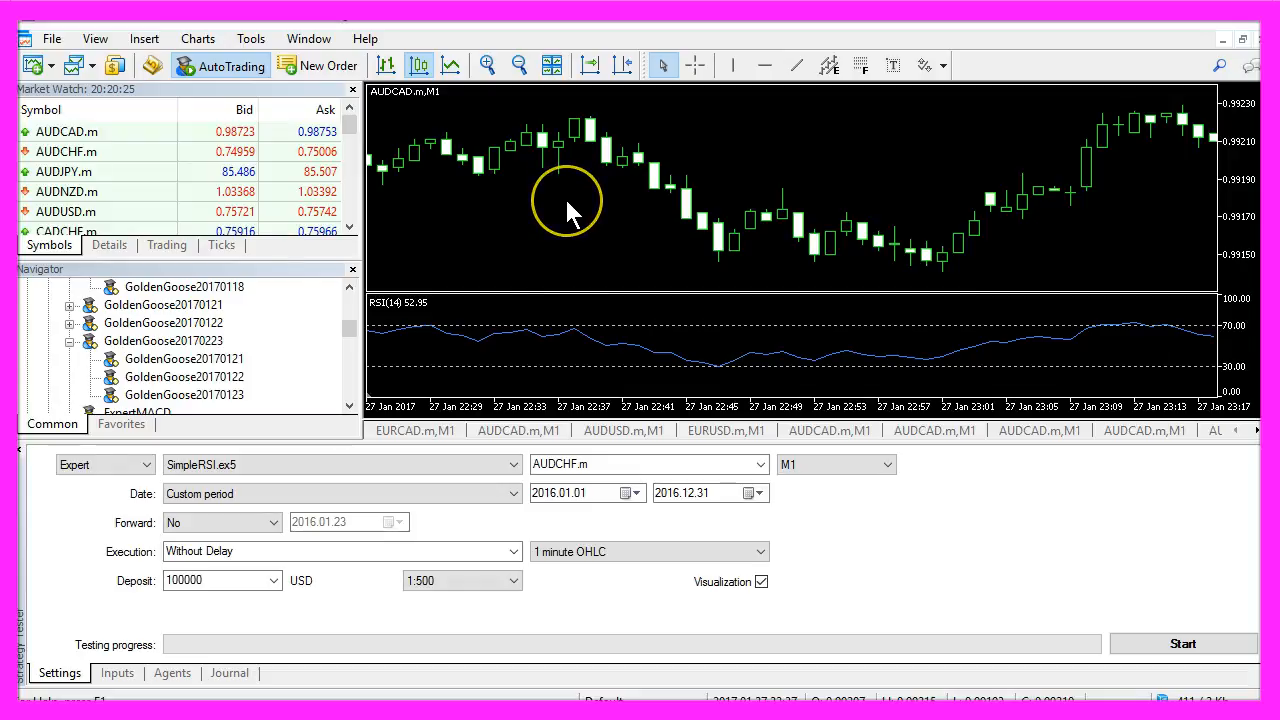
pyautogui.click(96, 38)
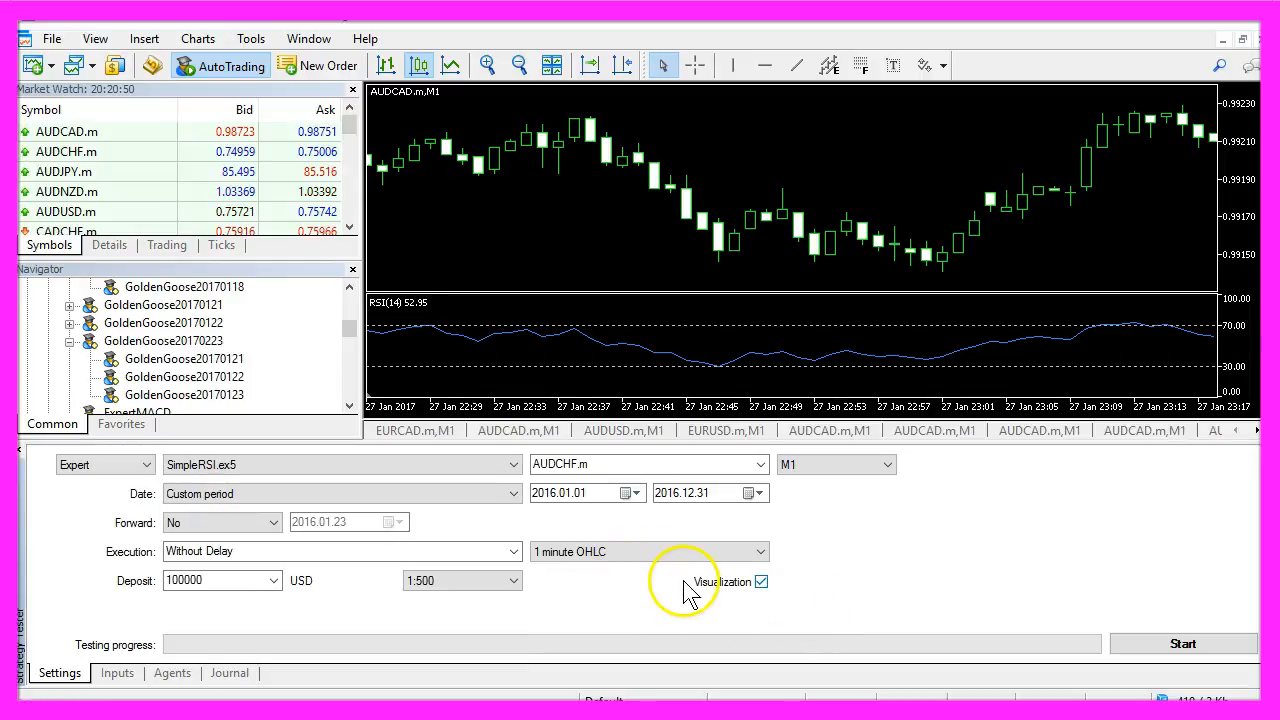
pyautogui.moveTo(762, 582)
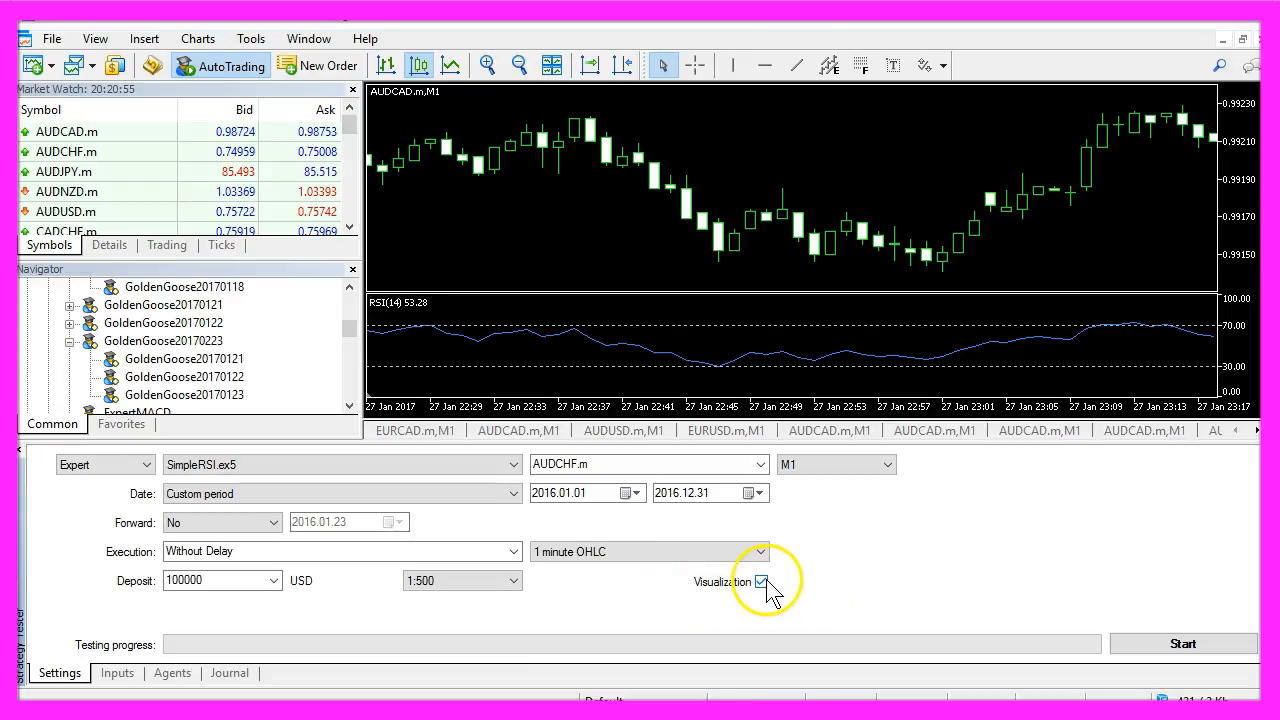
# - Start the SimpleRSI backtest on AUDCHF M1 for 2016 with Visualization enabled
pyautogui.click(1182, 644)
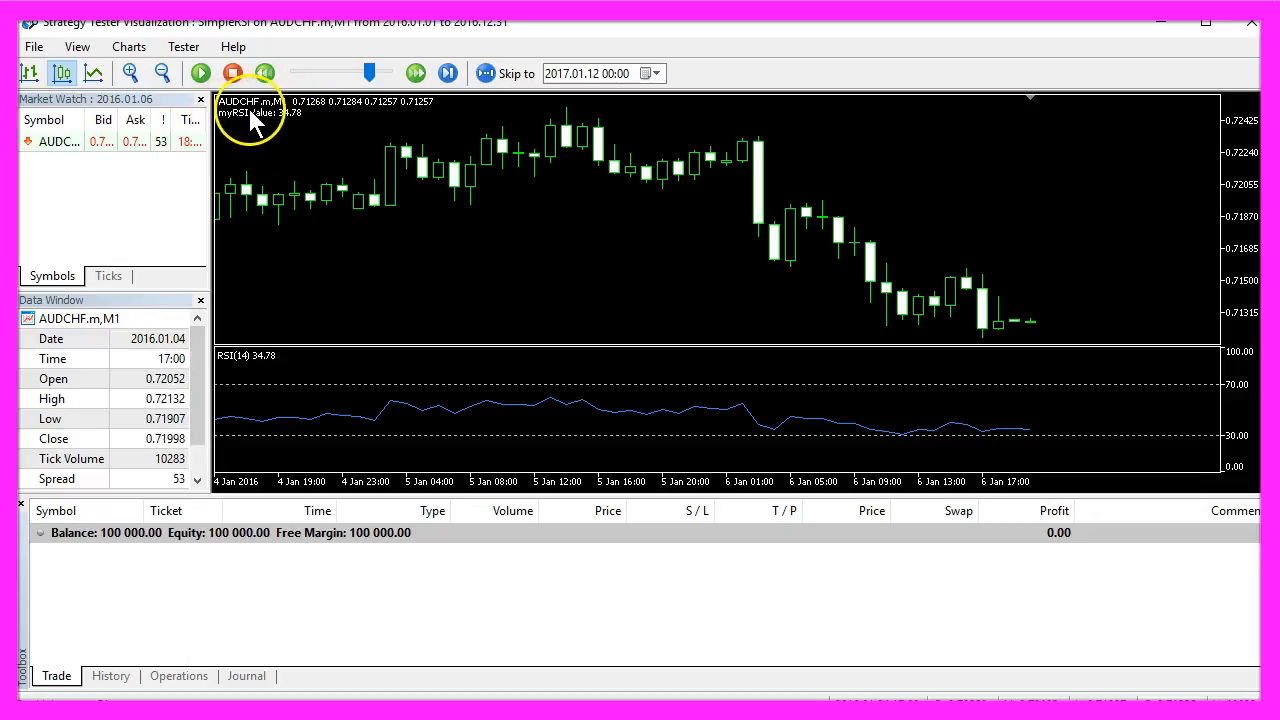
# - Advance the visual backtest until myRSIValue reads 34.78, matching the RSI(14) subwindow
pyautogui.click(200, 72)
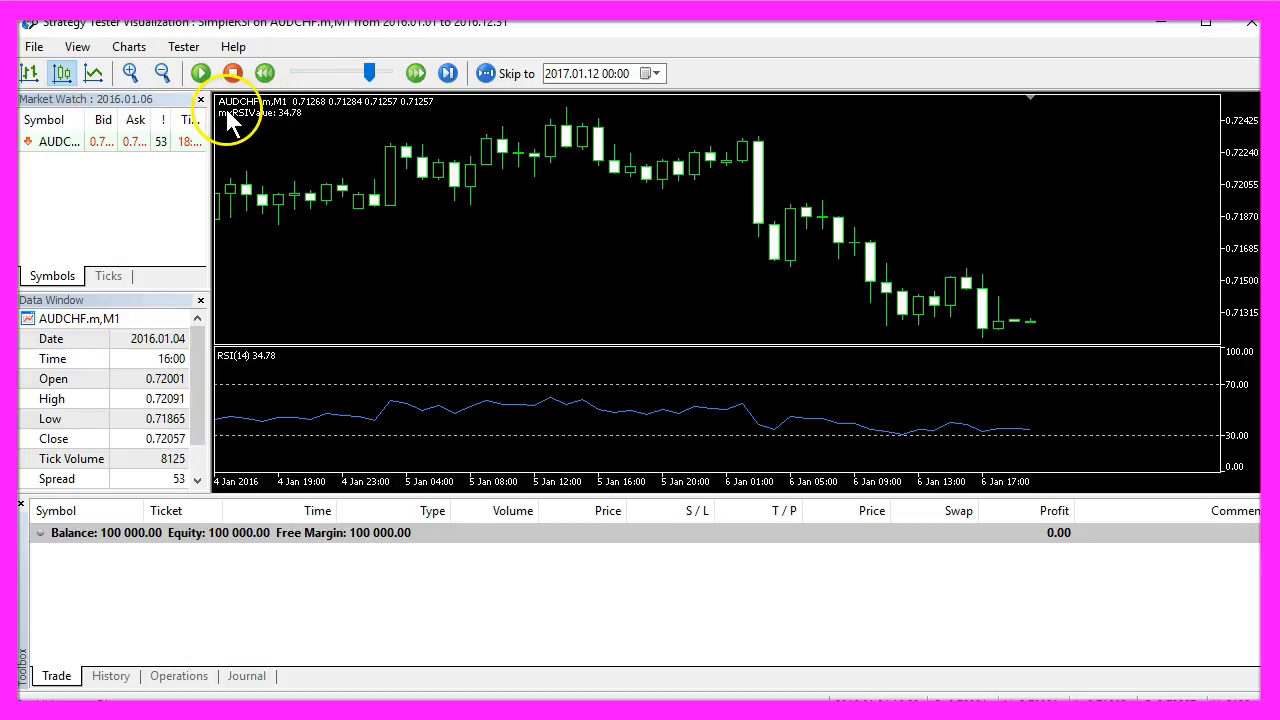
pyautogui.click(200, 72)
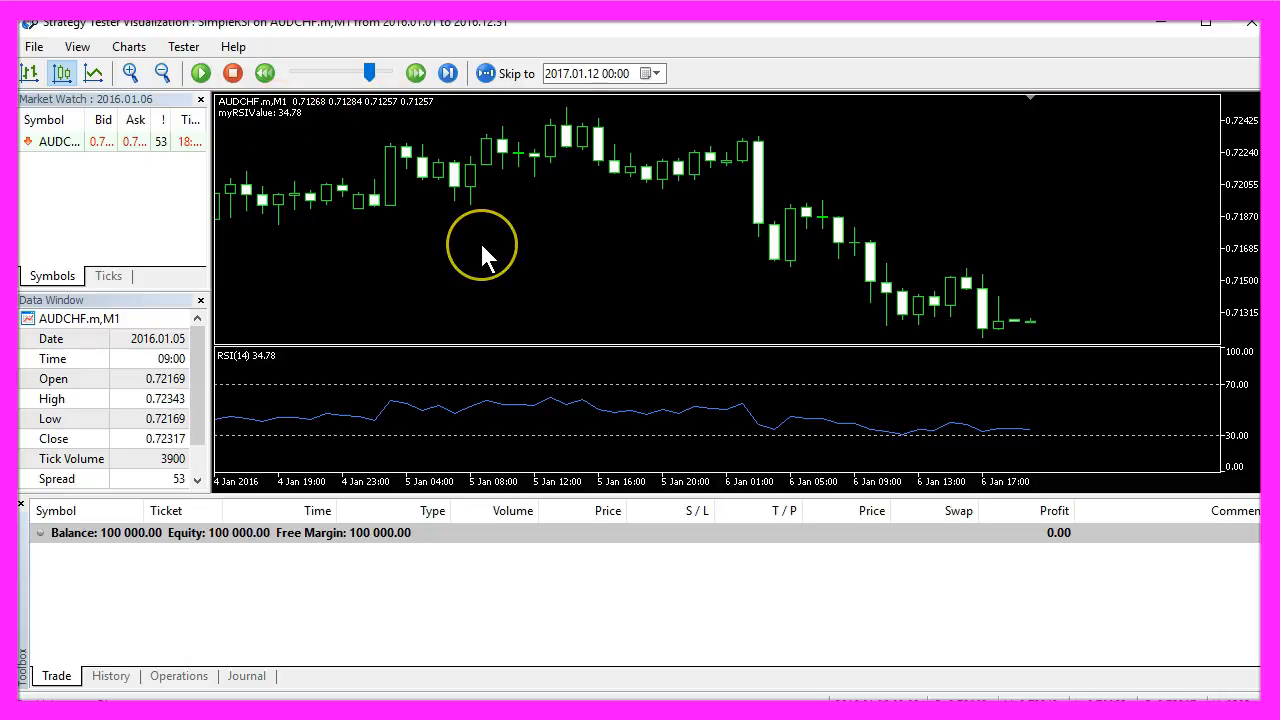